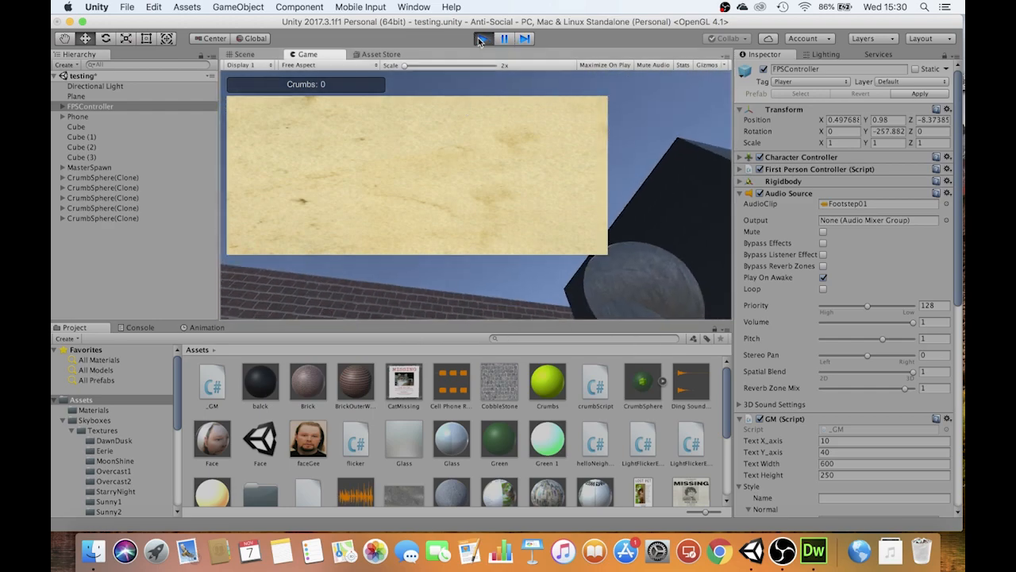
# Start a new untitled scene holding only the main camera and directional light
pyautogui.click(480, 38)
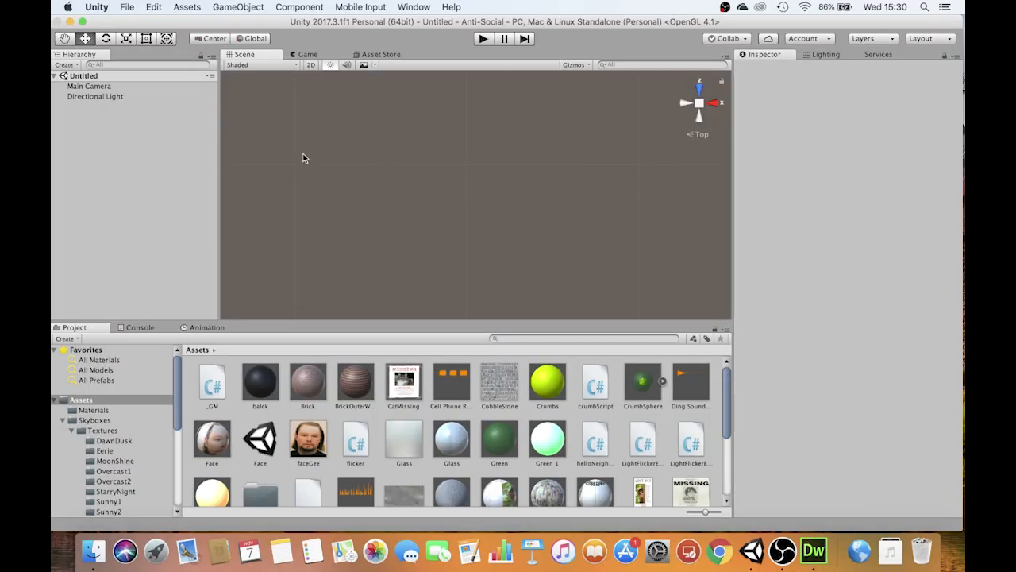
pyautogui.moveTo(359, 151)
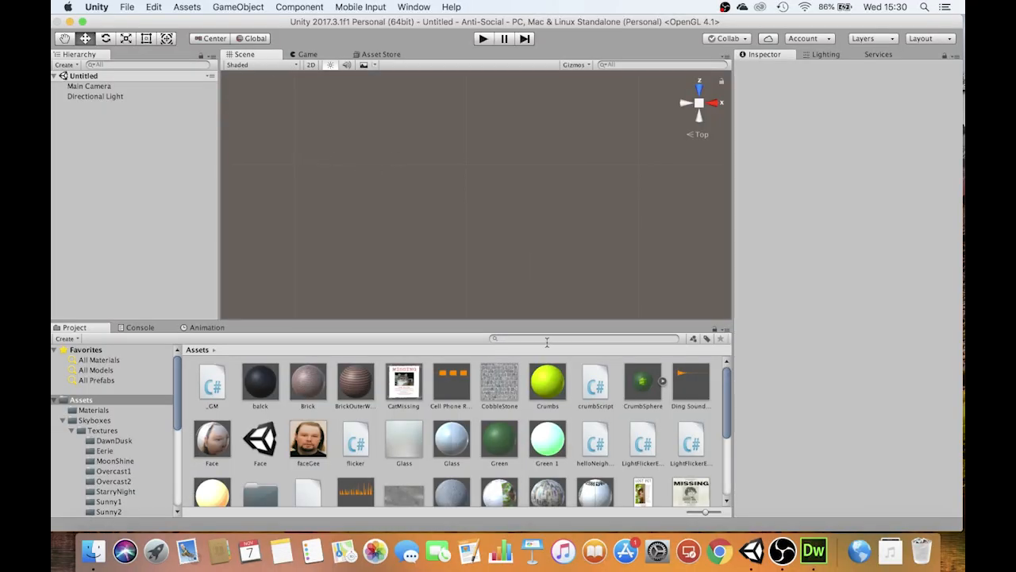
pyautogui.moveTo(247, 11)
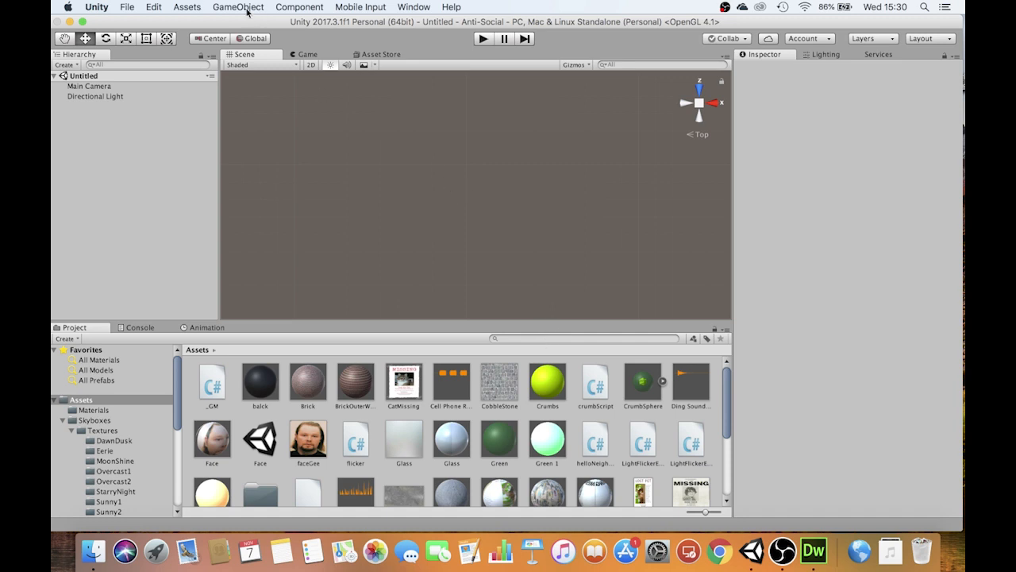
# Create a Plane via GameObject > 3D Object and cover it with the Street material
pyautogui.click(239, 7)
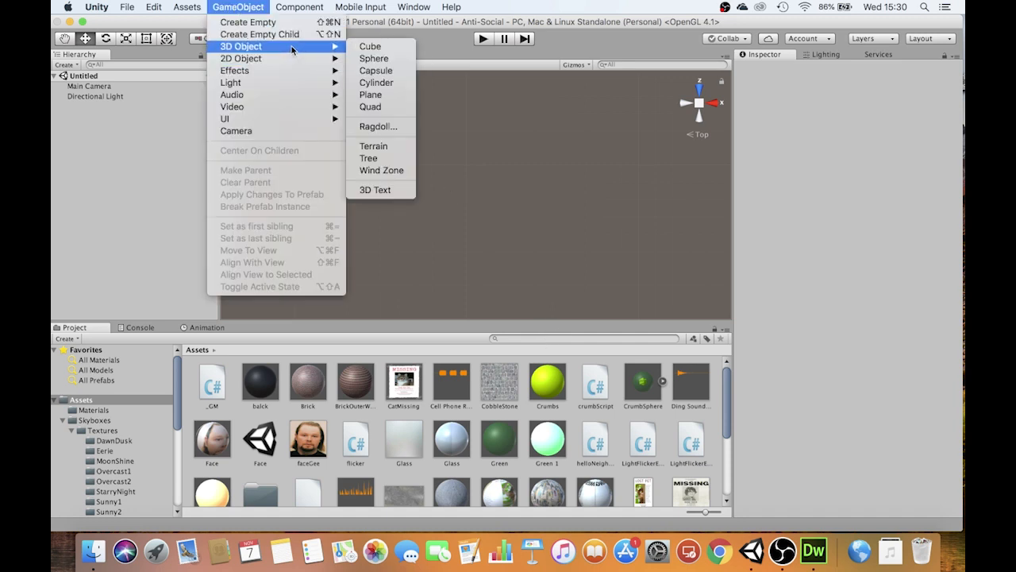
pyautogui.moveTo(370, 95)
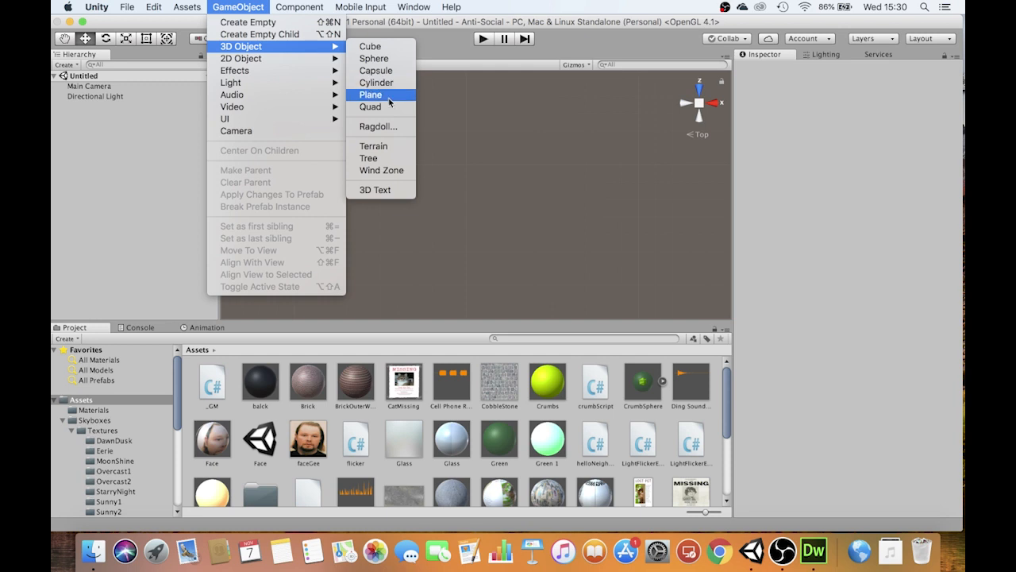
pyautogui.click(370, 95)
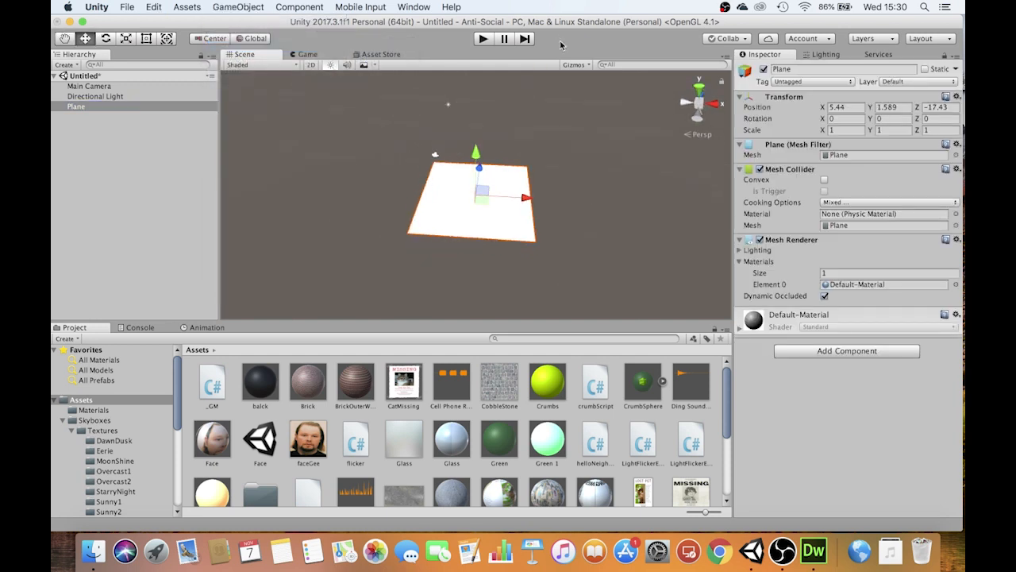
pyautogui.click(845, 131)
pyautogui.write('3')
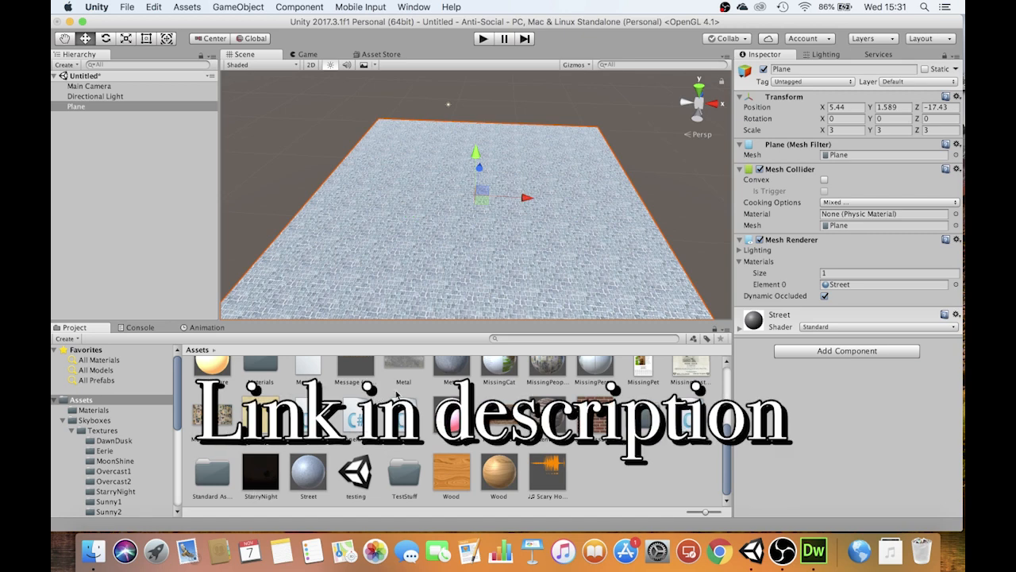
pyautogui.moveTo(514, 232)
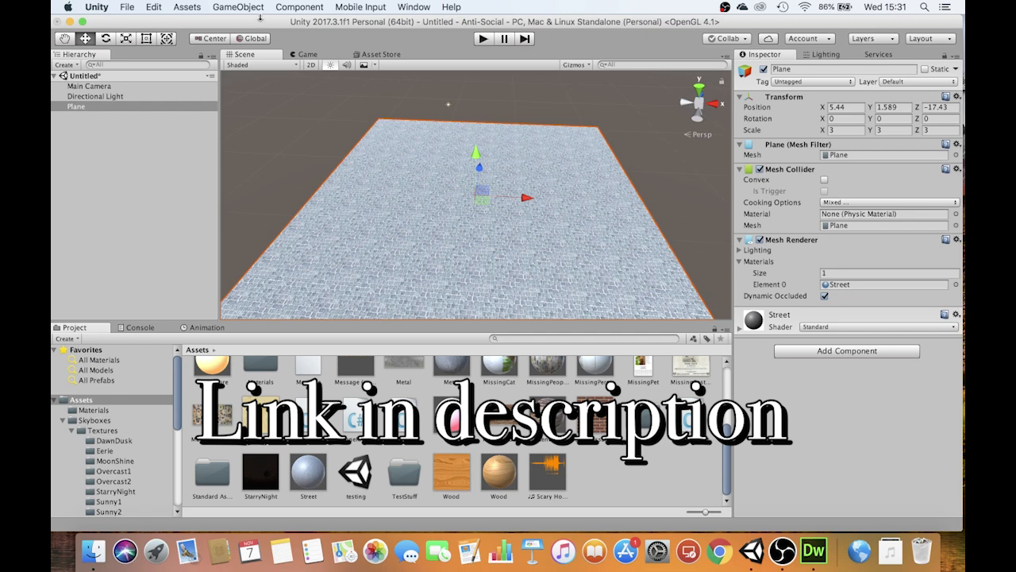
# Create a Cube, frame it in the Scene view, and duplicate it with Cmd+D
pyautogui.click(238, 7)
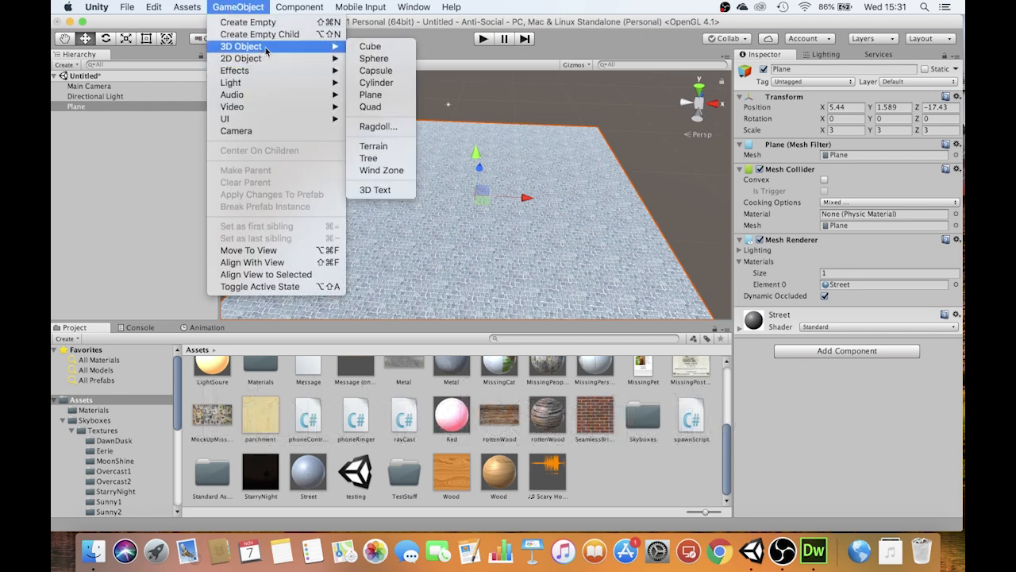
pyautogui.click(370, 46)
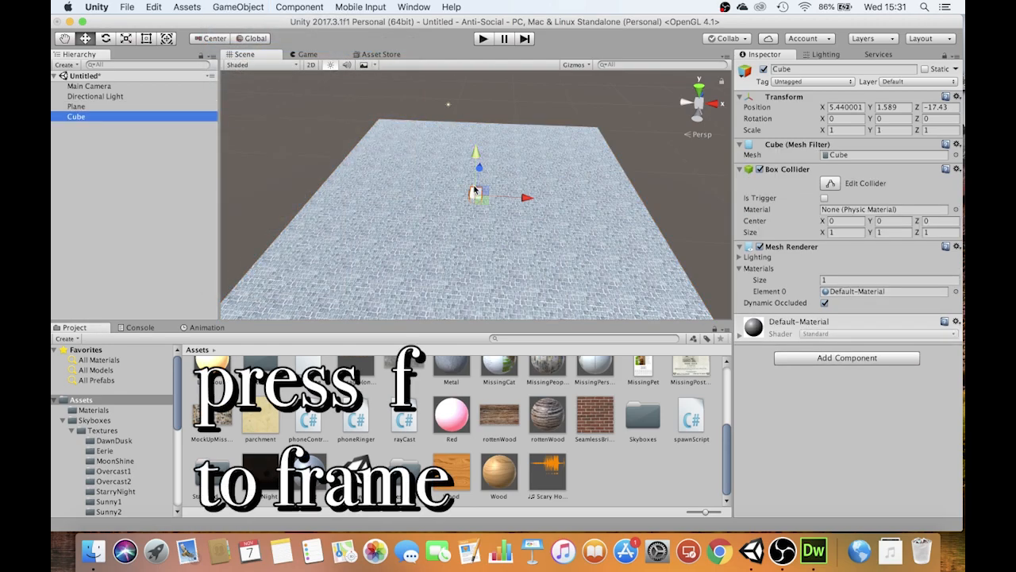
pyautogui.press('f')
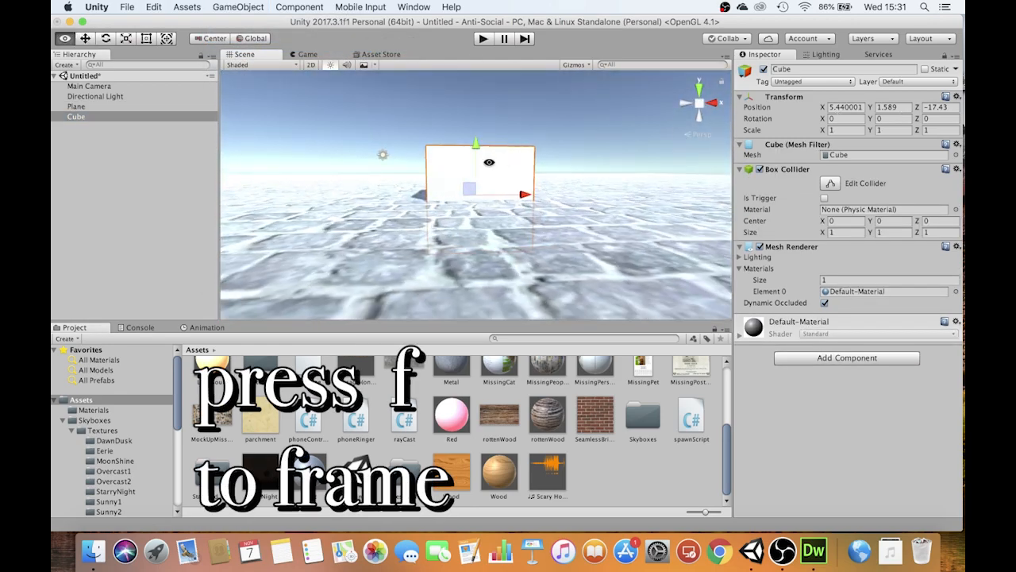
pyautogui.press('f')
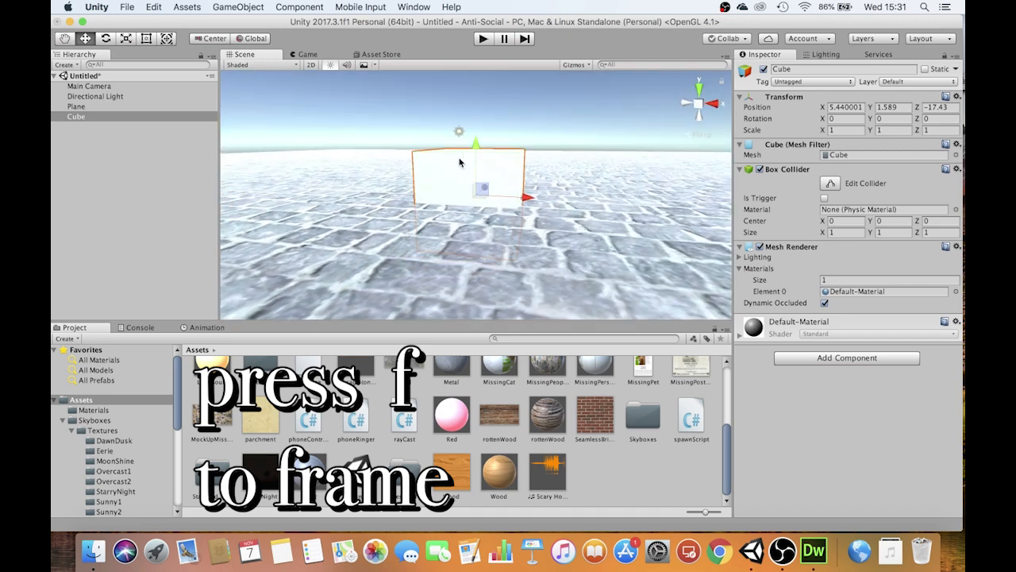
pyautogui.press('cmd+d')
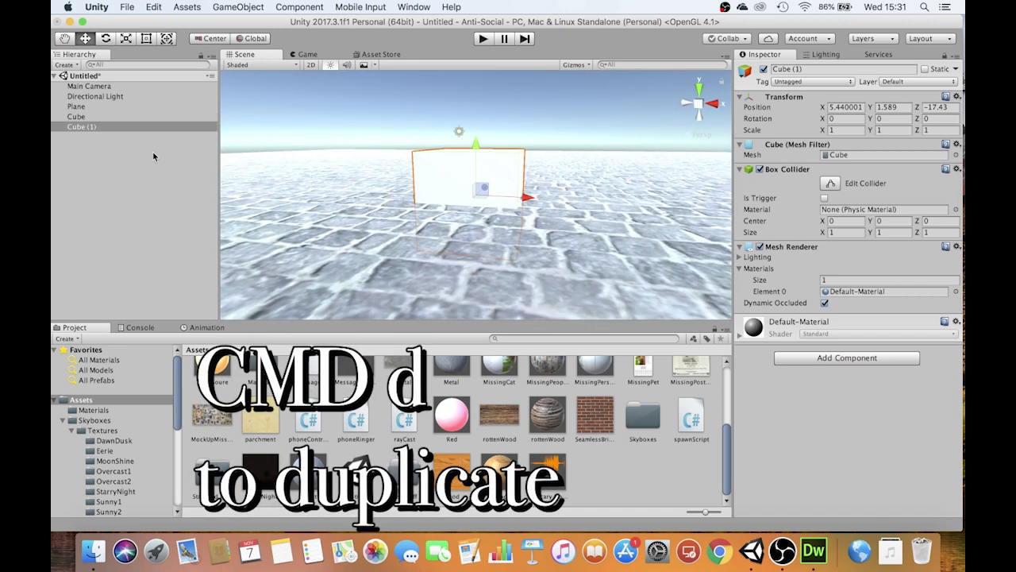
pyautogui.moveTo(644, 136)
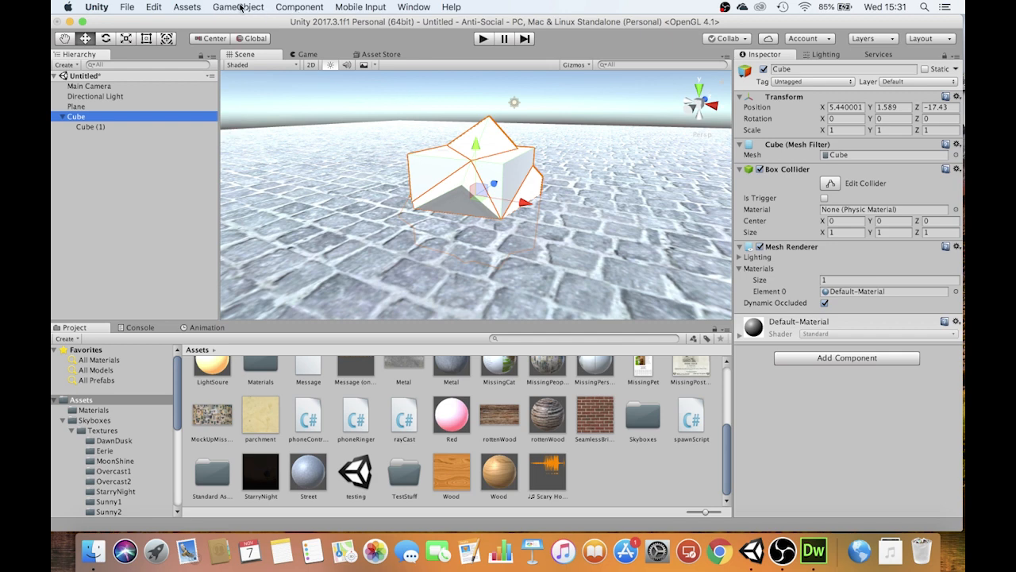
# Create a Sphere scaled to 2.5 and nest the cube pair under it in the Hierarchy
pyautogui.click(238, 6)
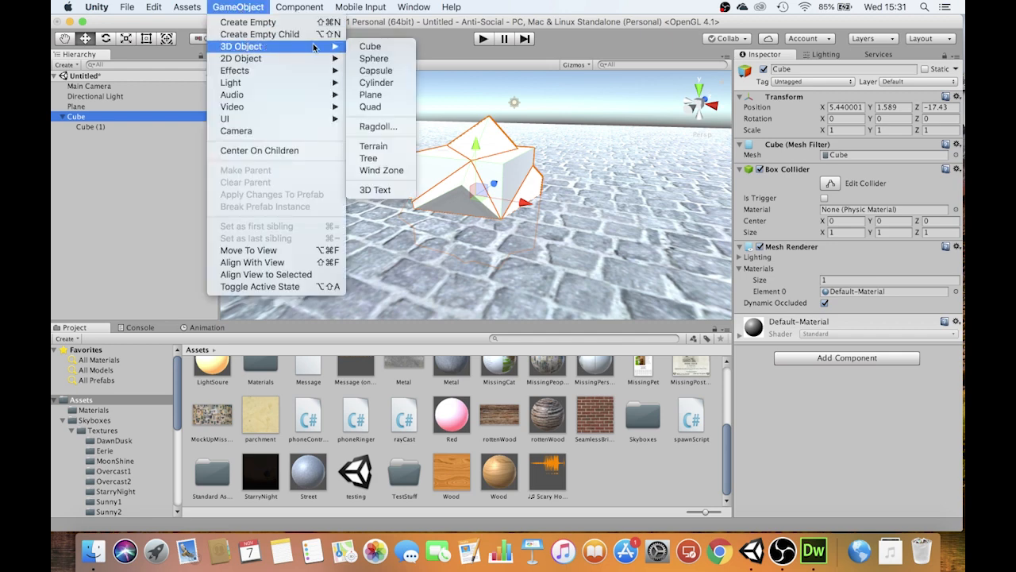
pyautogui.moveTo(373, 59)
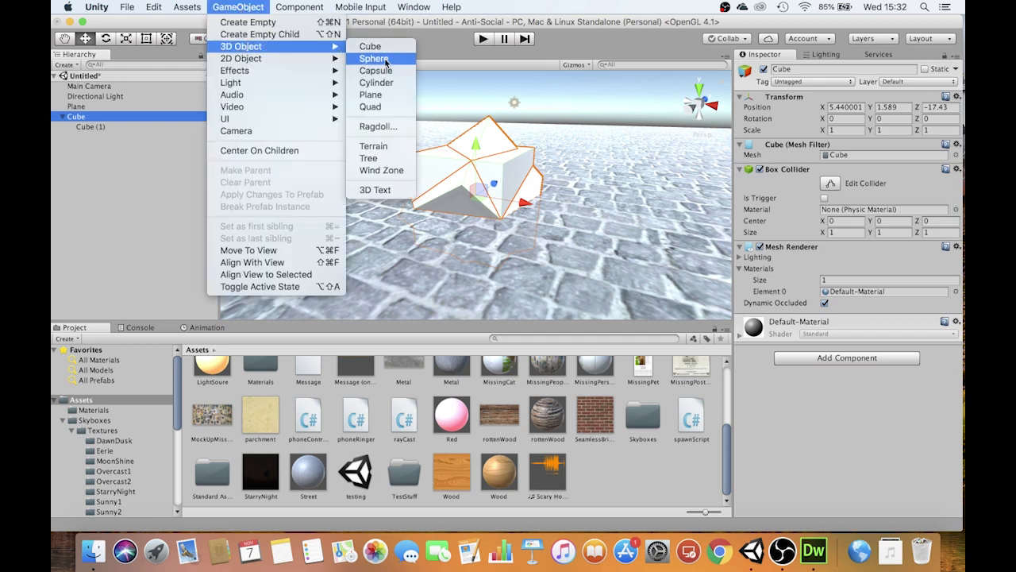
pyautogui.click(373, 57)
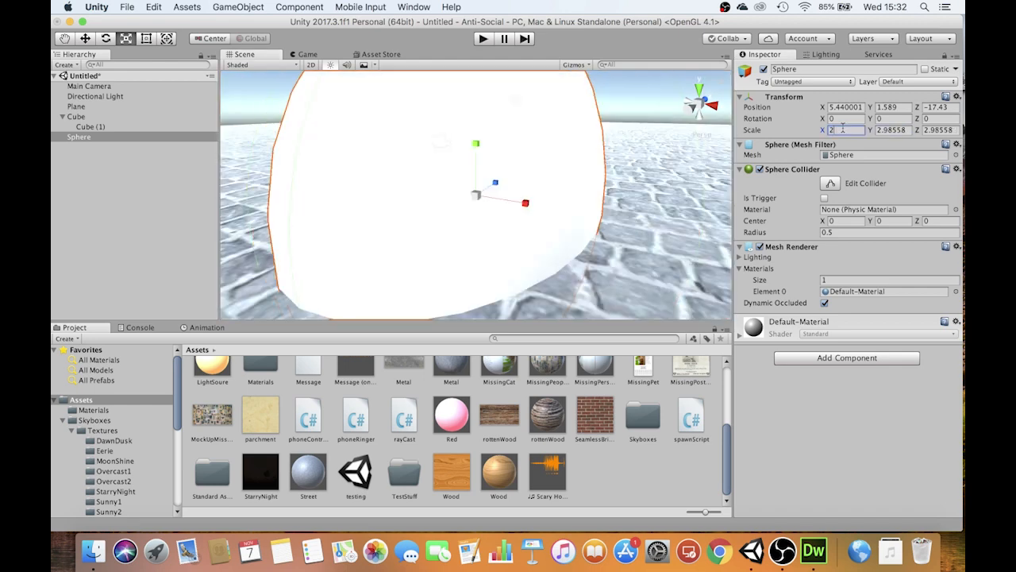
pyautogui.write('2.5')
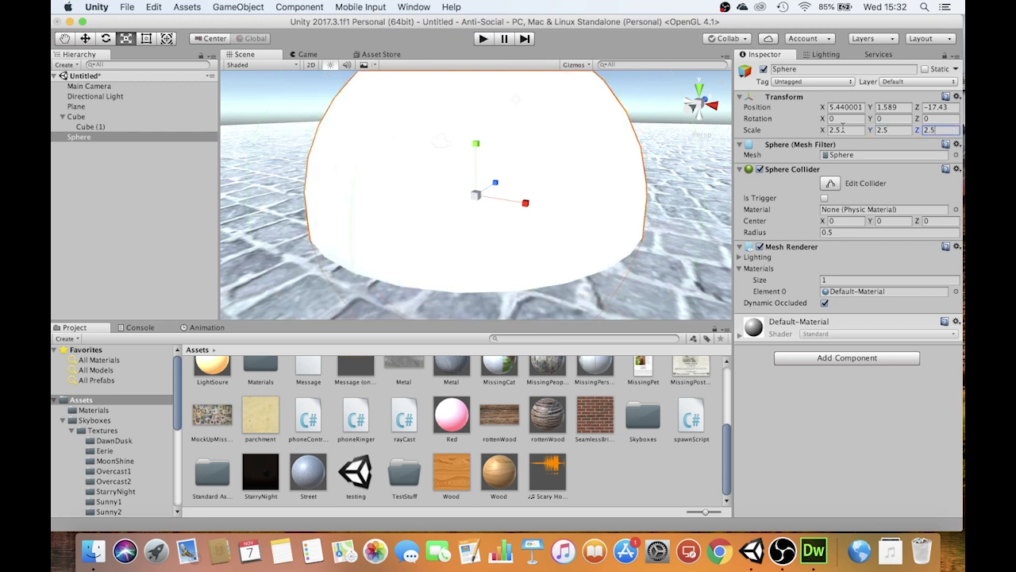
pyautogui.click(73, 117)
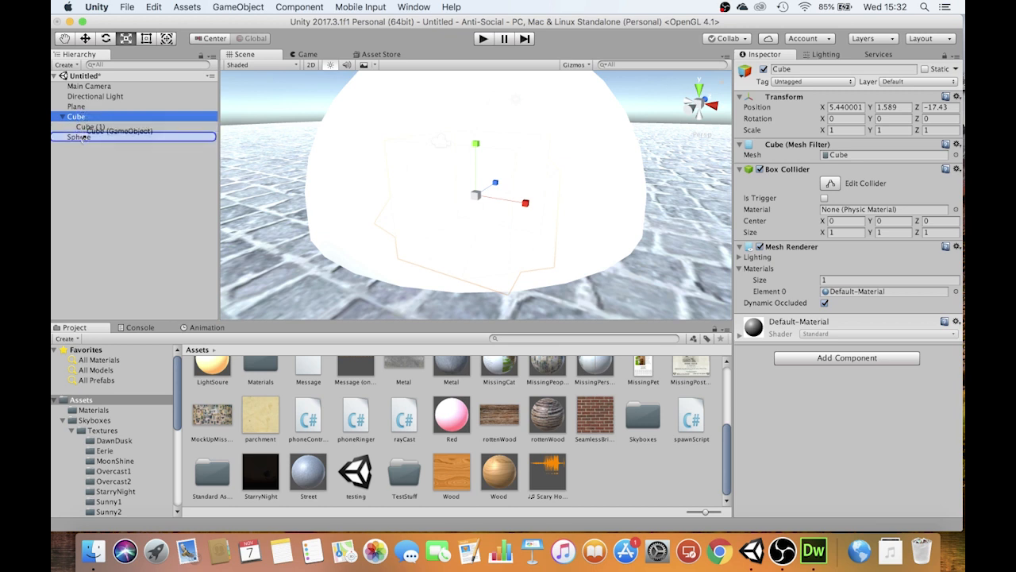
pyautogui.click(78, 115)
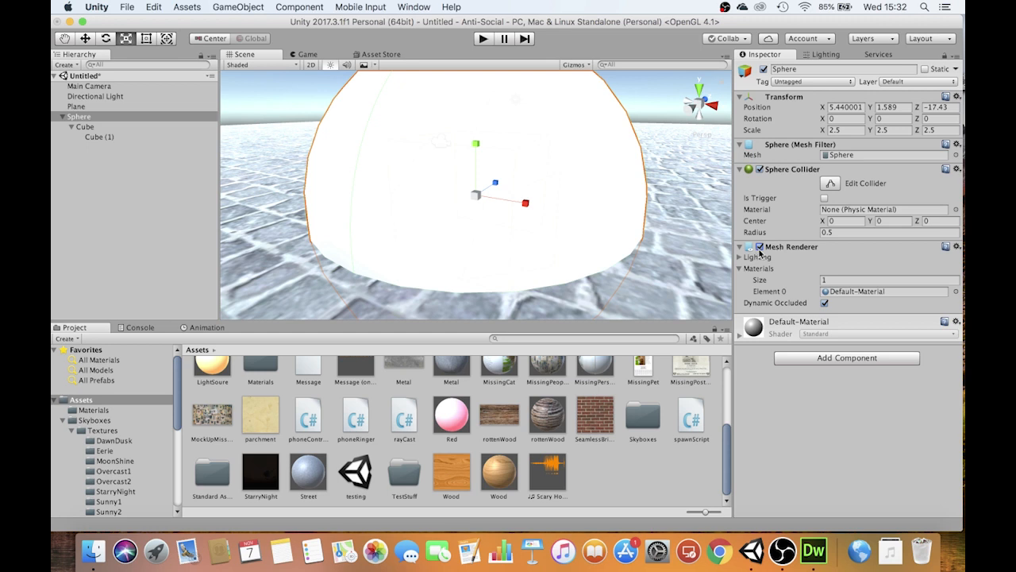
pyautogui.moveTo(607, 105)
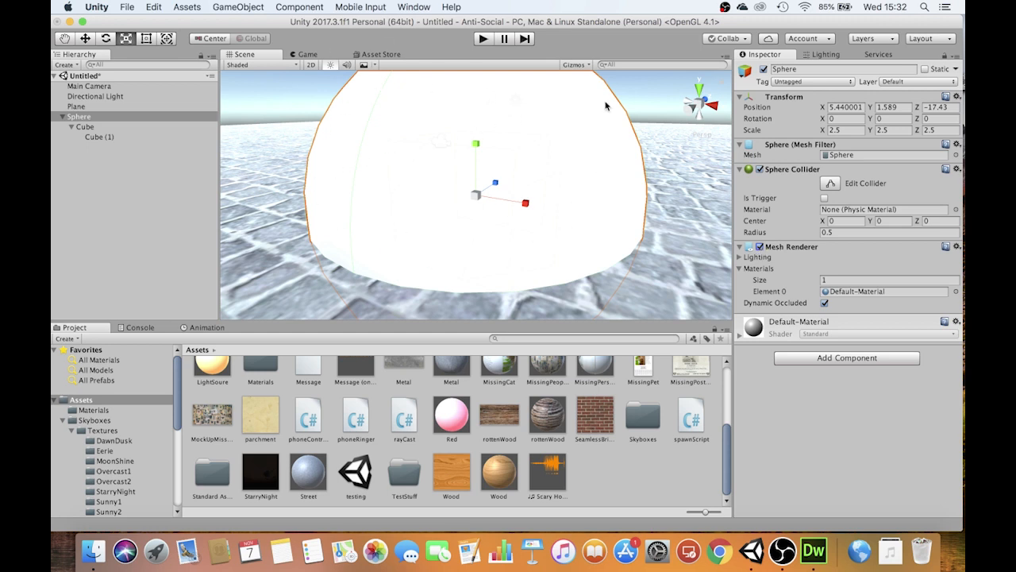
pyautogui.moveTo(425, 133)
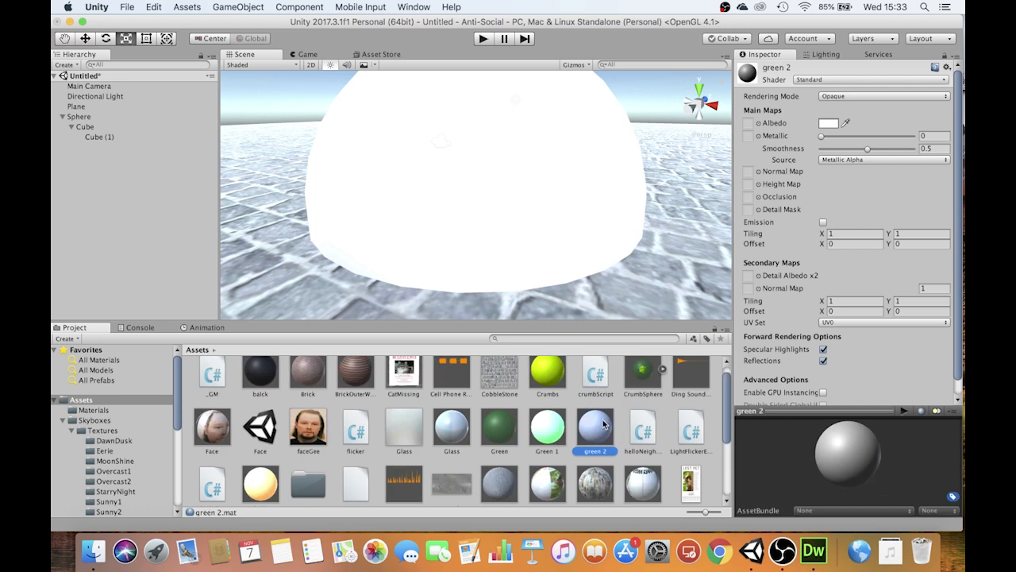
pyautogui.moveTo(806, 98)
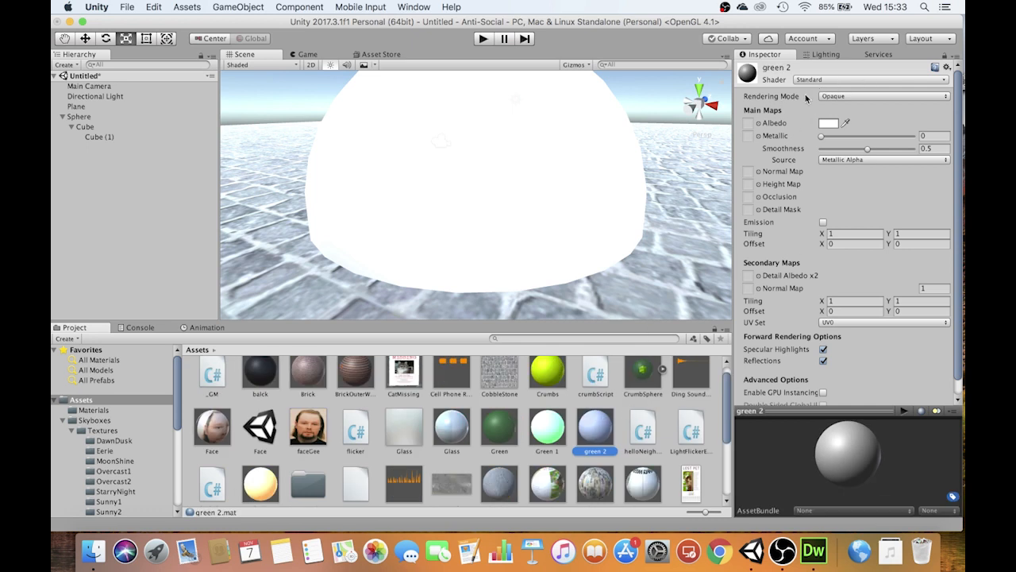
# Switch the green 2 material's Rendering Mode to Transparent
pyautogui.click(881, 96)
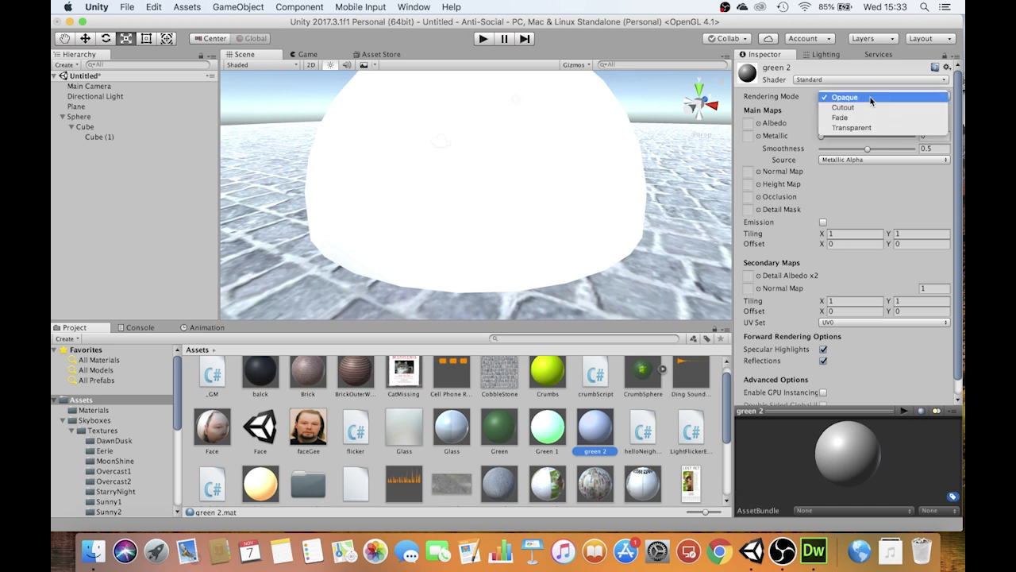
pyautogui.click(851, 127)
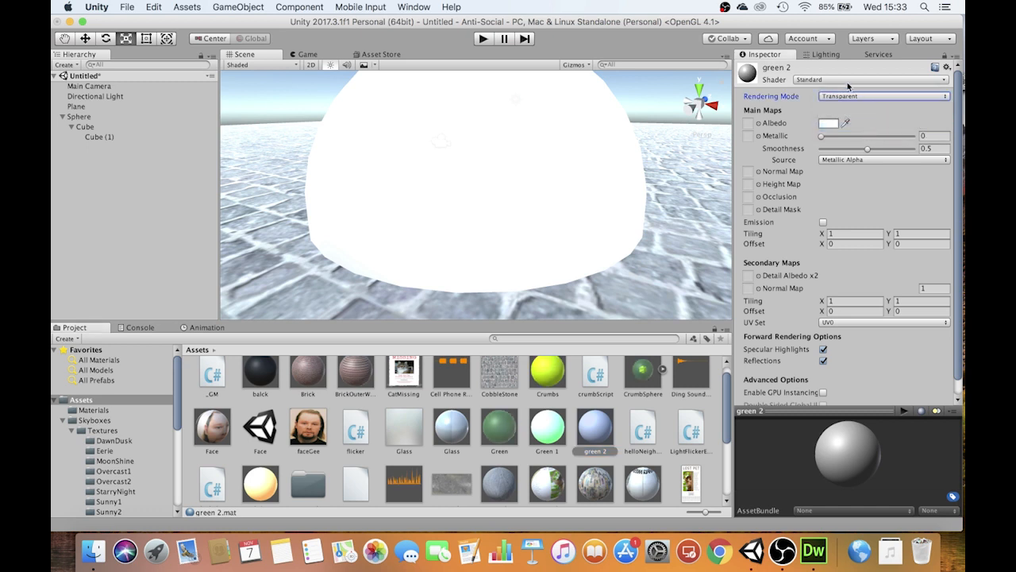
# Pick a bright green albedo colour for green 2 and begin lowering its alpha
pyautogui.click(829, 123)
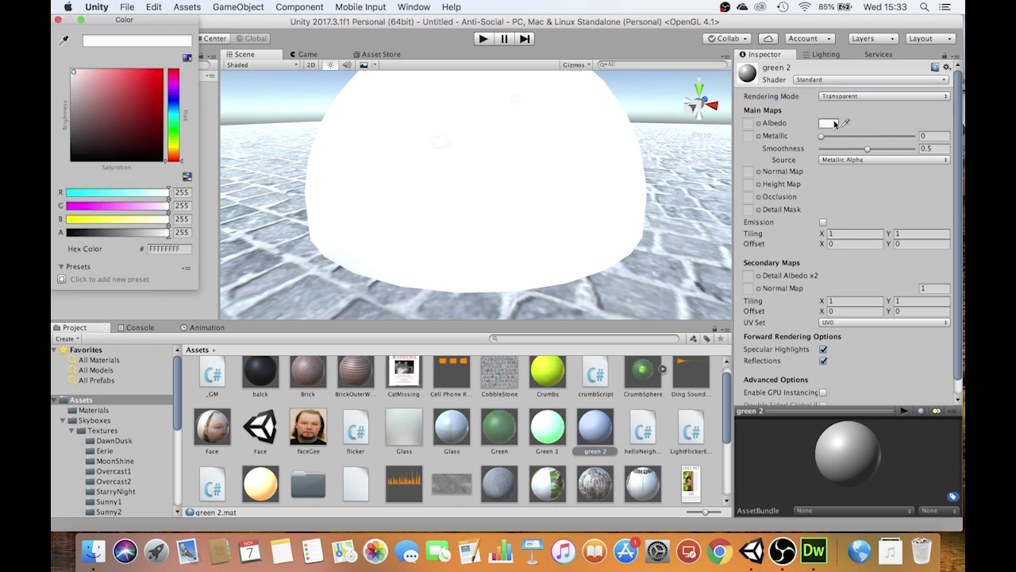
pyautogui.click(146, 103)
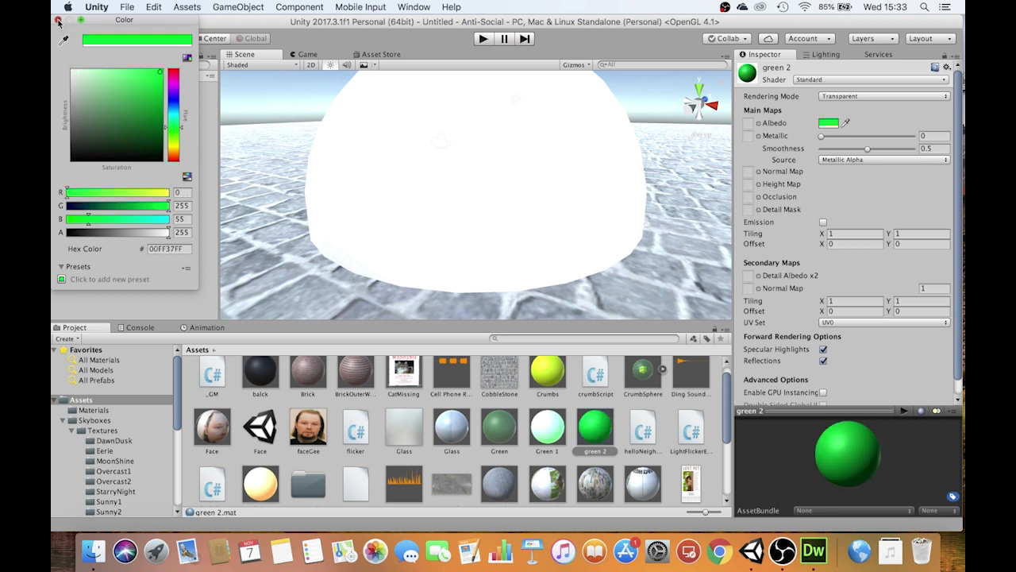
pyautogui.click(58, 19)
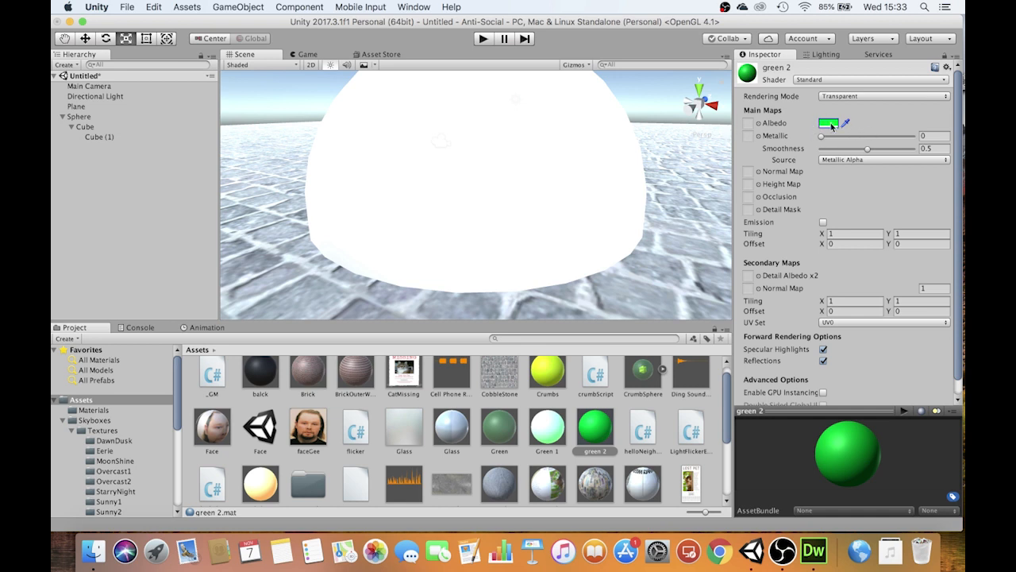
pyautogui.click(828, 122)
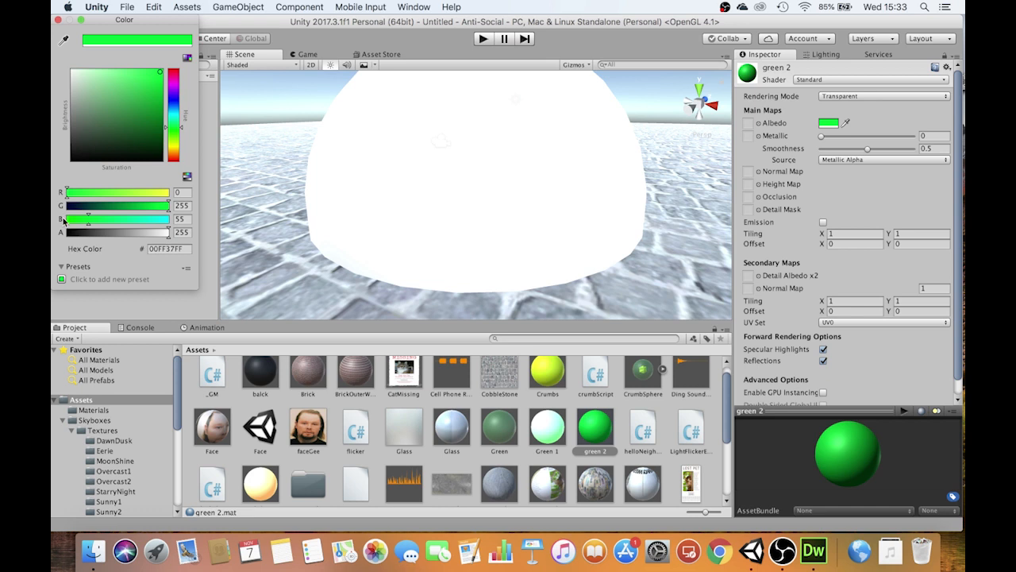
pyautogui.moveTo(167, 234)
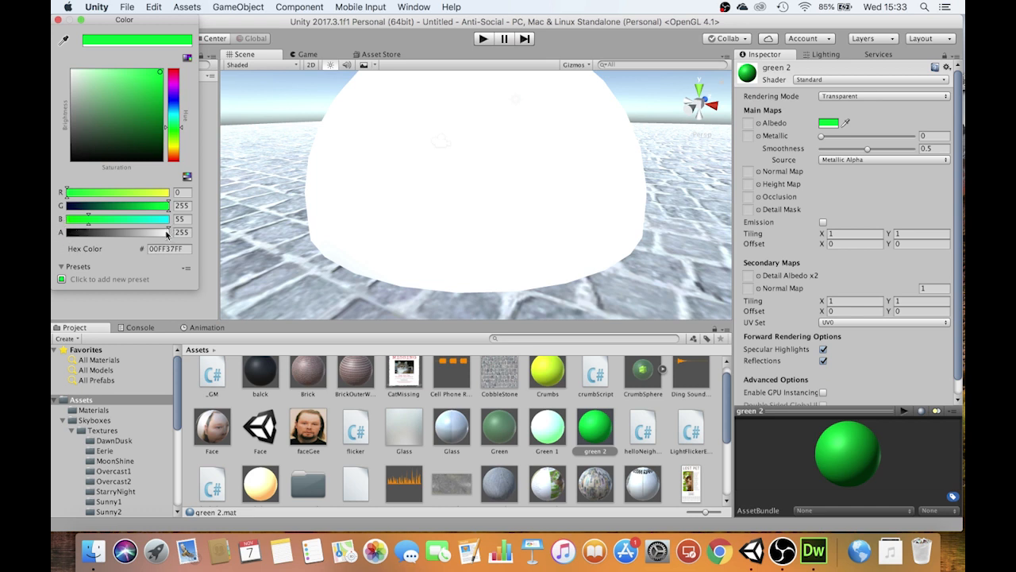
pyautogui.moveTo(167, 231); pyautogui.dragTo(111, 232)
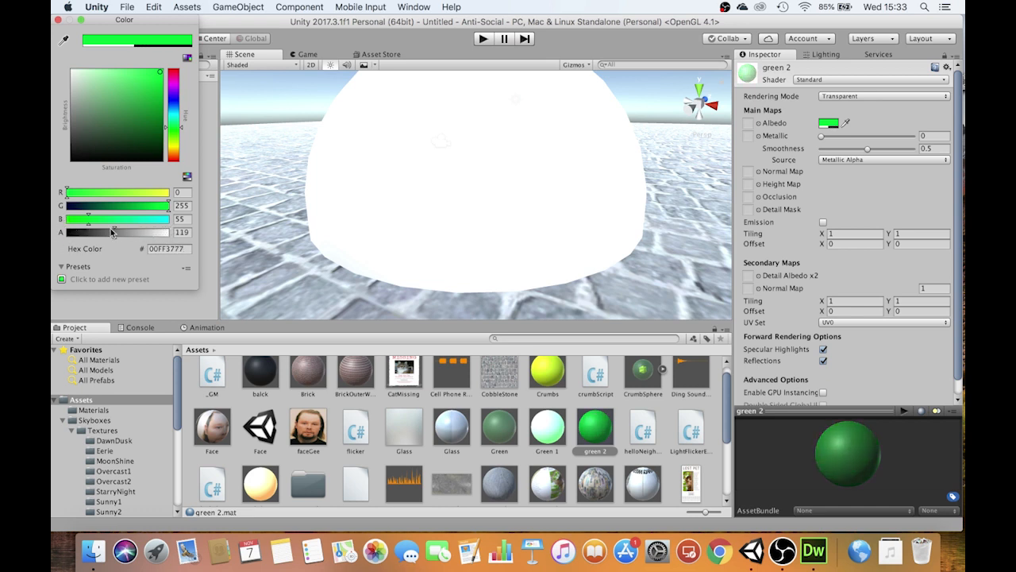
pyautogui.moveTo(118, 232); pyautogui.dragTo(142, 232)
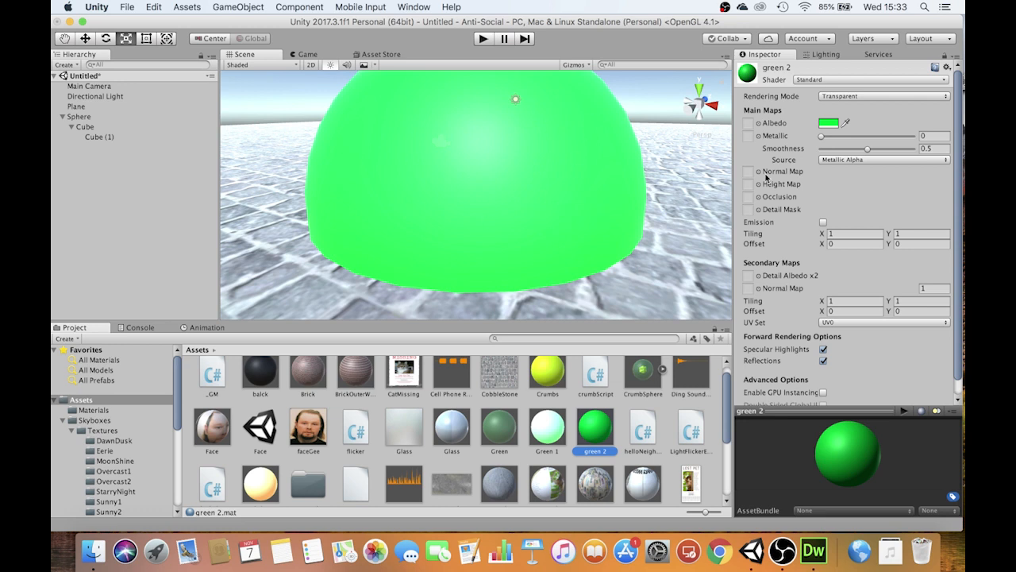
# Lower the green 2 albedo alpha to about 47 so the sphere shows the cubes inside
pyautogui.click(828, 122)
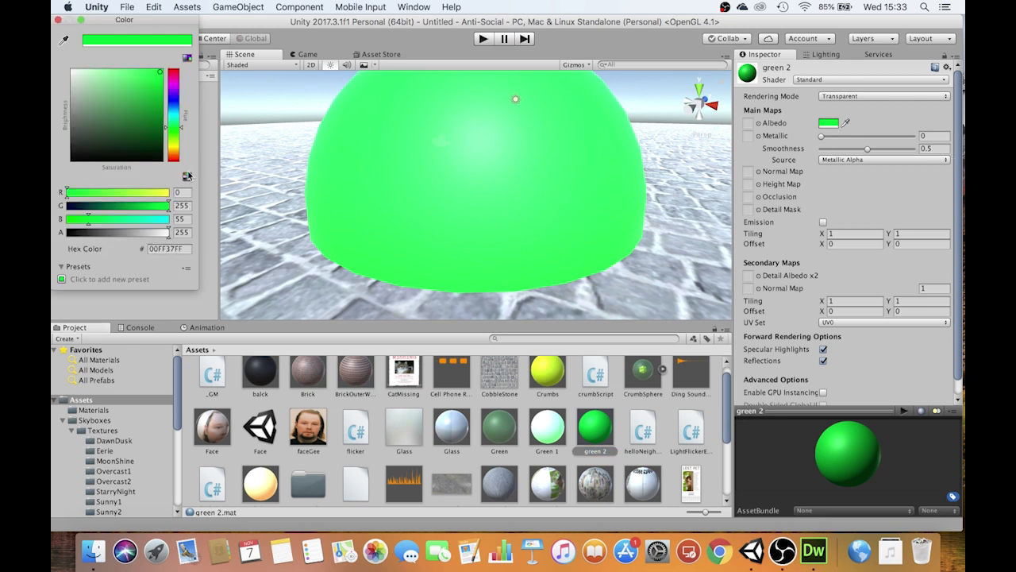
pyautogui.moveTo(159, 231); pyautogui.dragTo(115, 232)
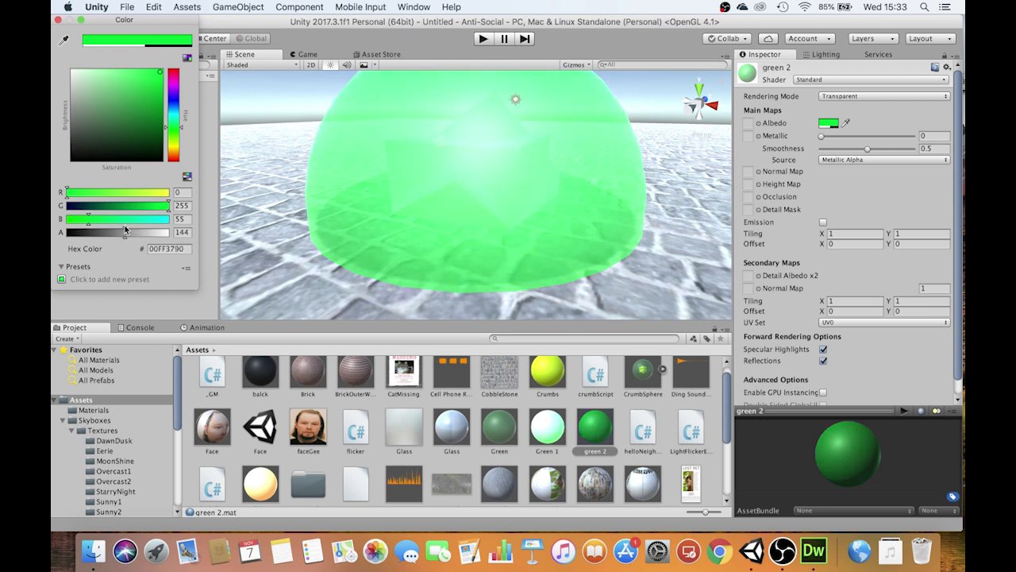
pyautogui.moveTo(124, 232); pyautogui.dragTo(87, 232)
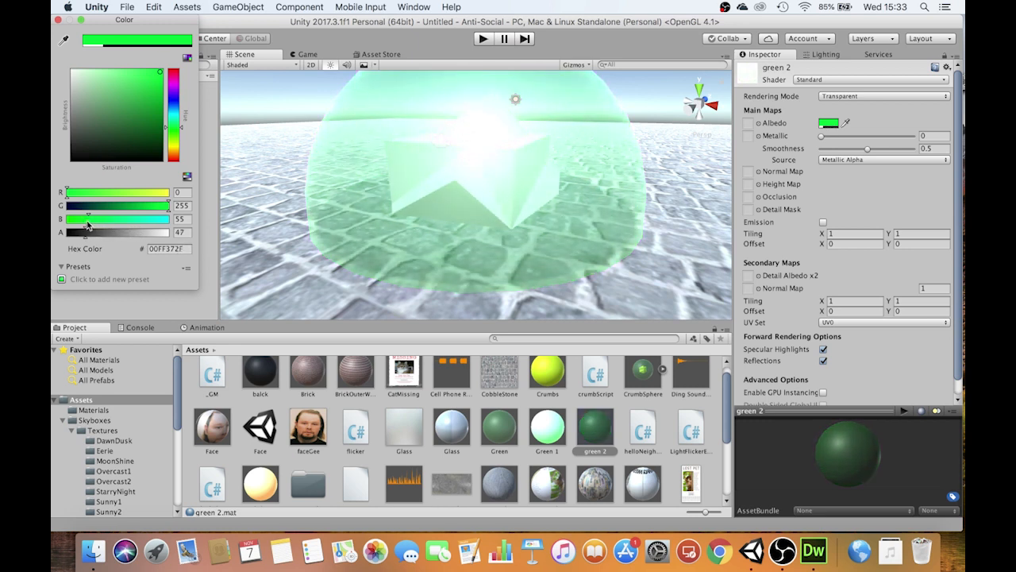
pyautogui.moveTo(330, 231)
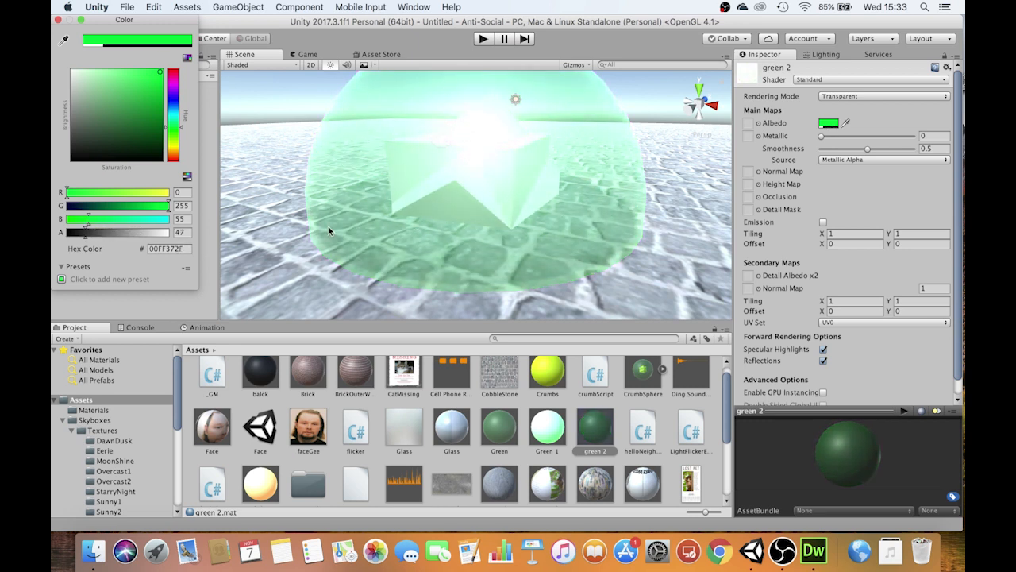
pyautogui.click(79, 116)
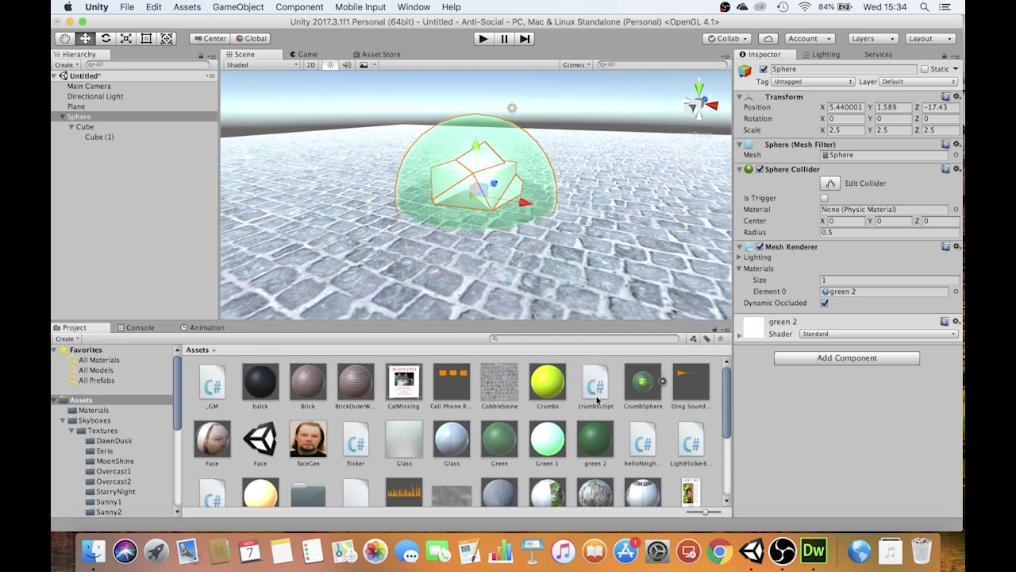
# Preview the crumbScript, phoneControl and _GM script assets in the Inspector
pyautogui.click(594, 383)
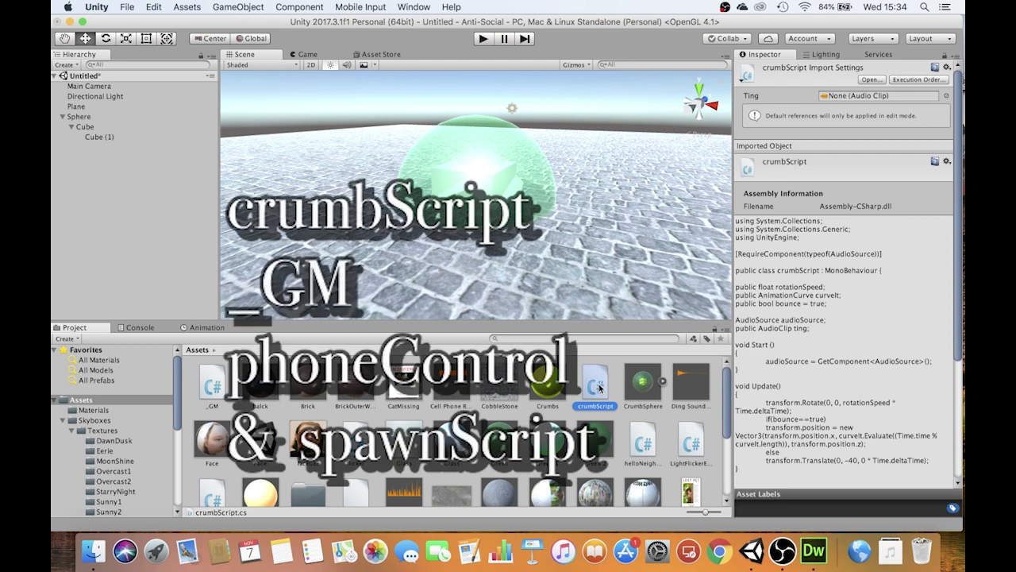
pyautogui.click(213, 381)
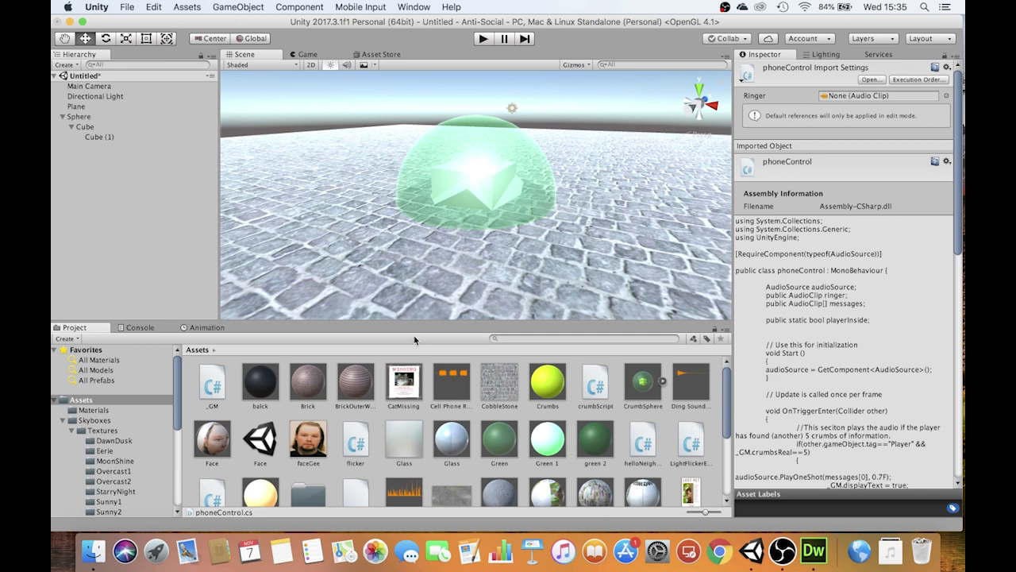
pyautogui.click(593, 383)
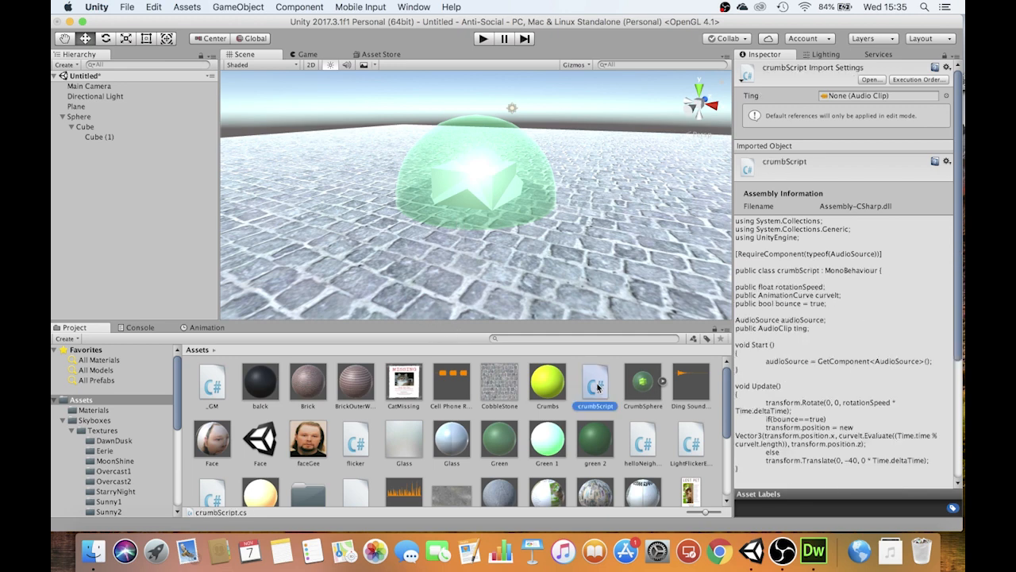
pyautogui.moveTo(213, 387)
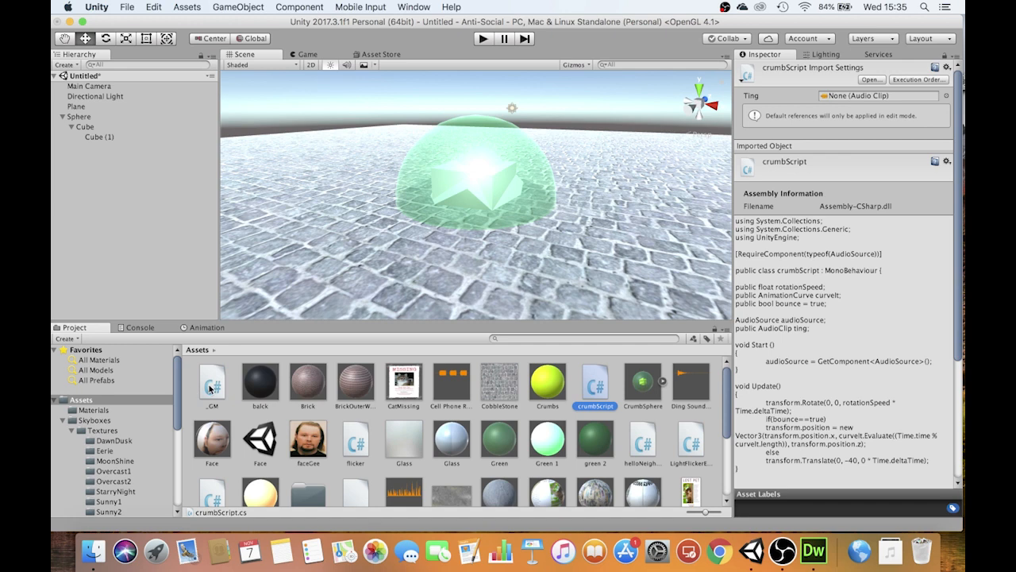
pyautogui.click(211, 383)
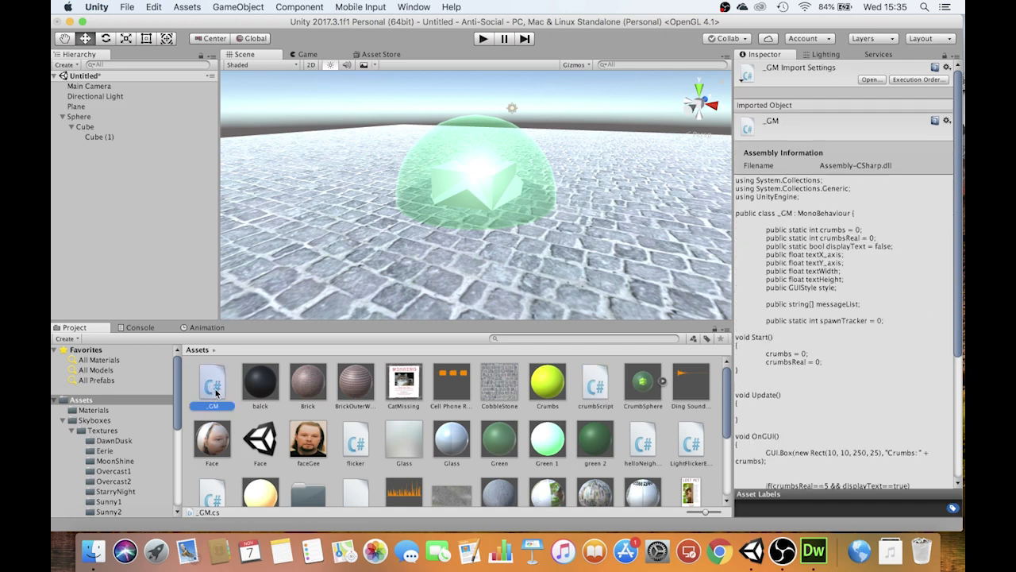
pyautogui.click(594, 383)
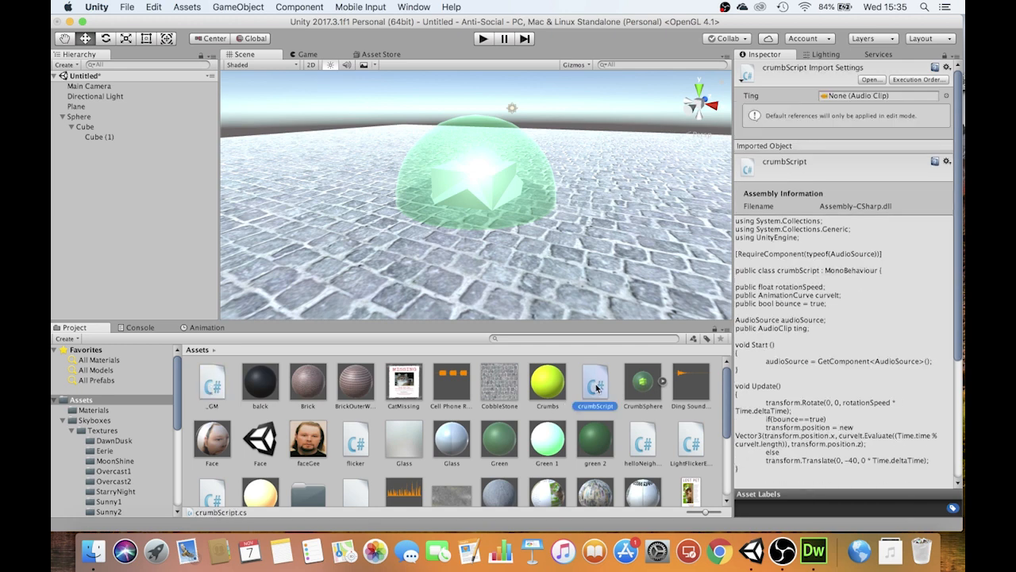
pyautogui.click(213, 383)
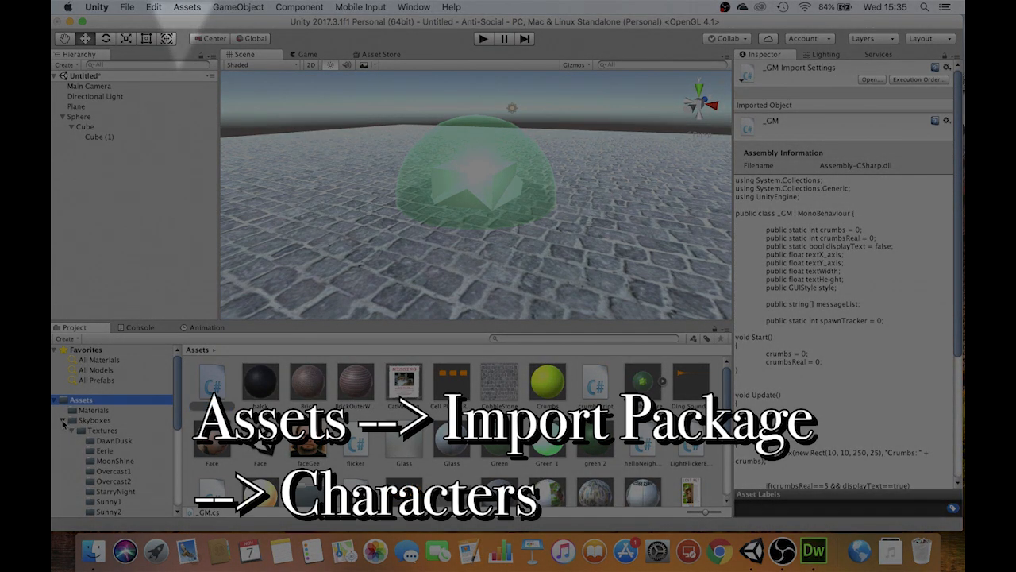
# Drag the FPSController prefab into the scene and attach the _GM script to it
pyautogui.click(117, 470)
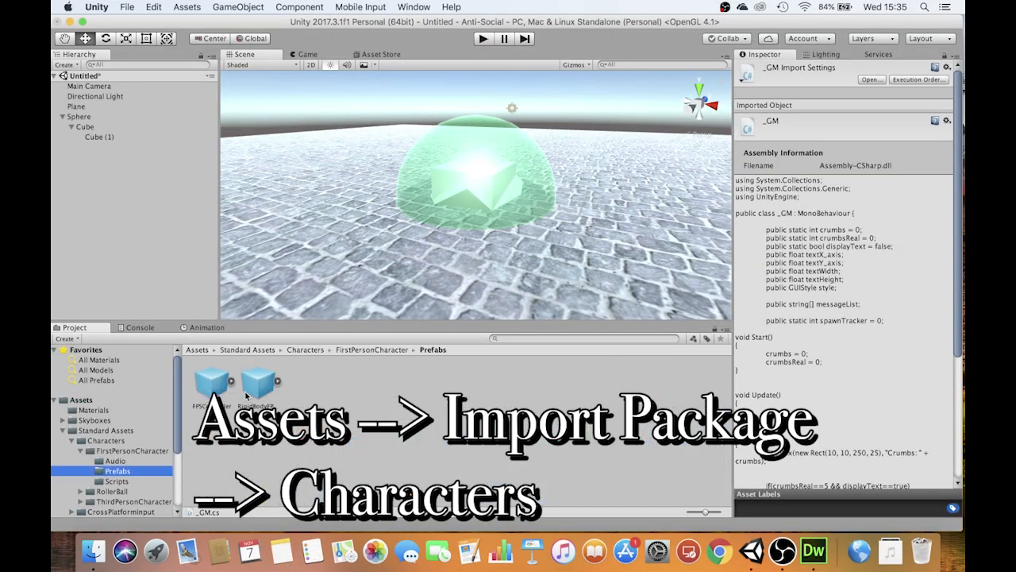
pyautogui.moveTo(213, 381); pyautogui.dragTo(309, 270)
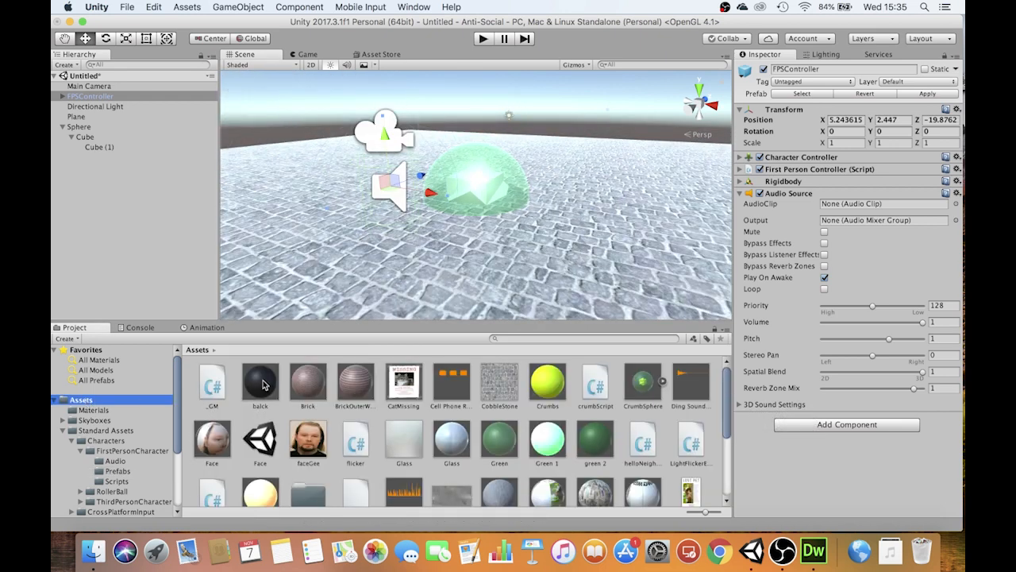
pyautogui.click(213, 383)
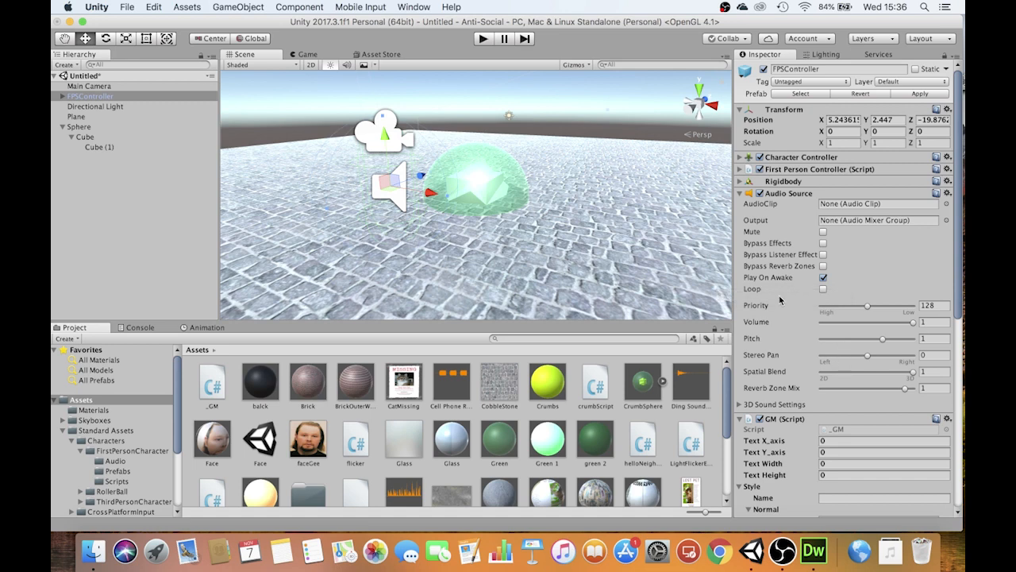
# Set the Sphere's Crumb Script Rotation Speed to 50 and play the scene showing Crumbs: 0
pyautogui.click(79, 127)
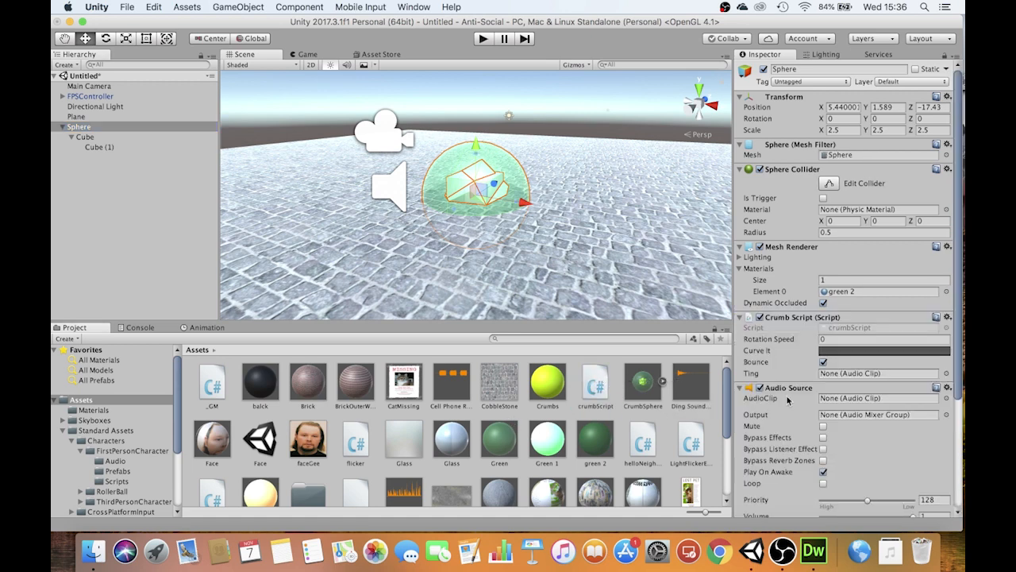
pyautogui.scroll(-3)
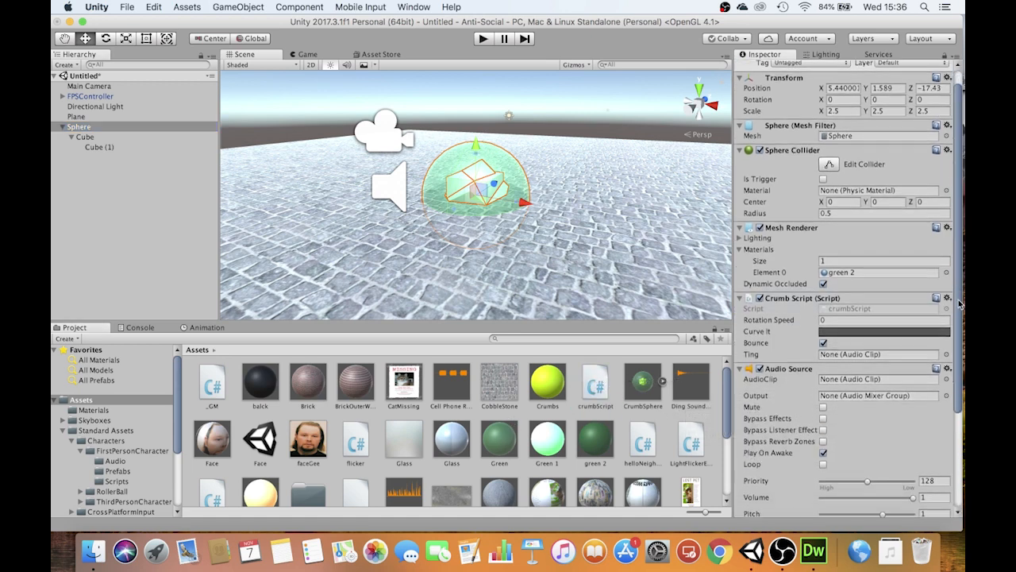
pyautogui.scroll(-3)
pyautogui.write('5')
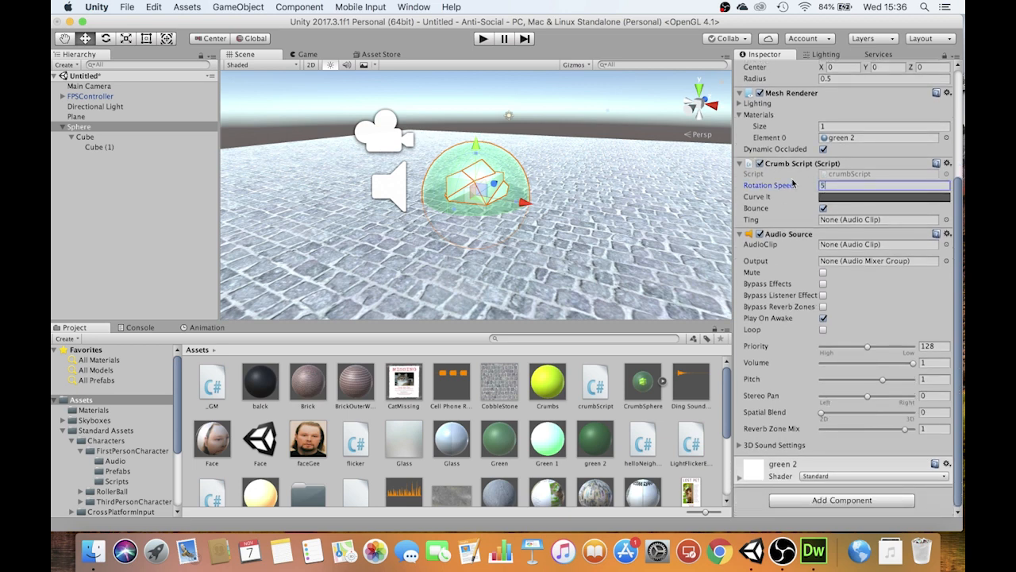
pyautogui.write('0')
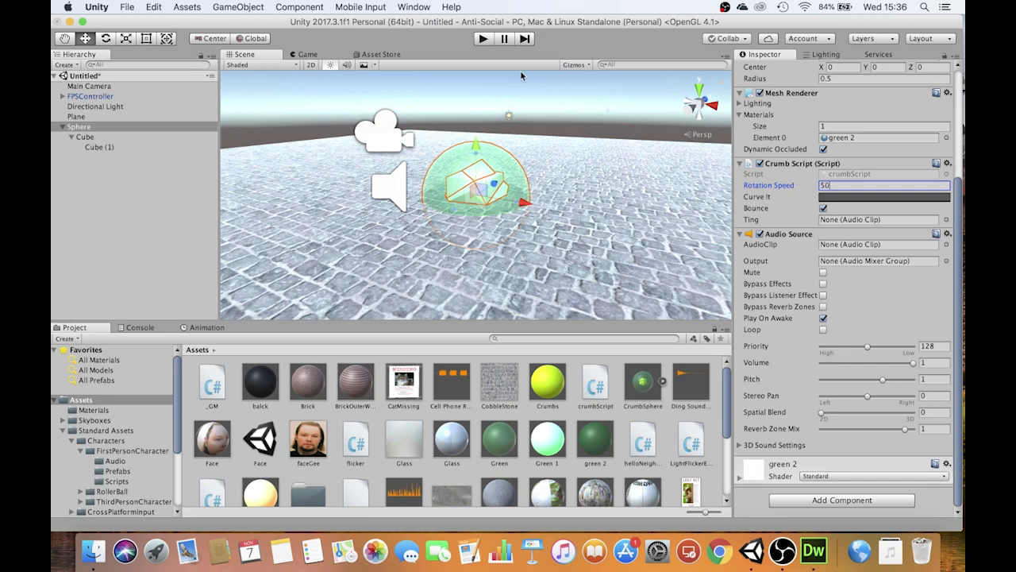
pyautogui.click(483, 38)
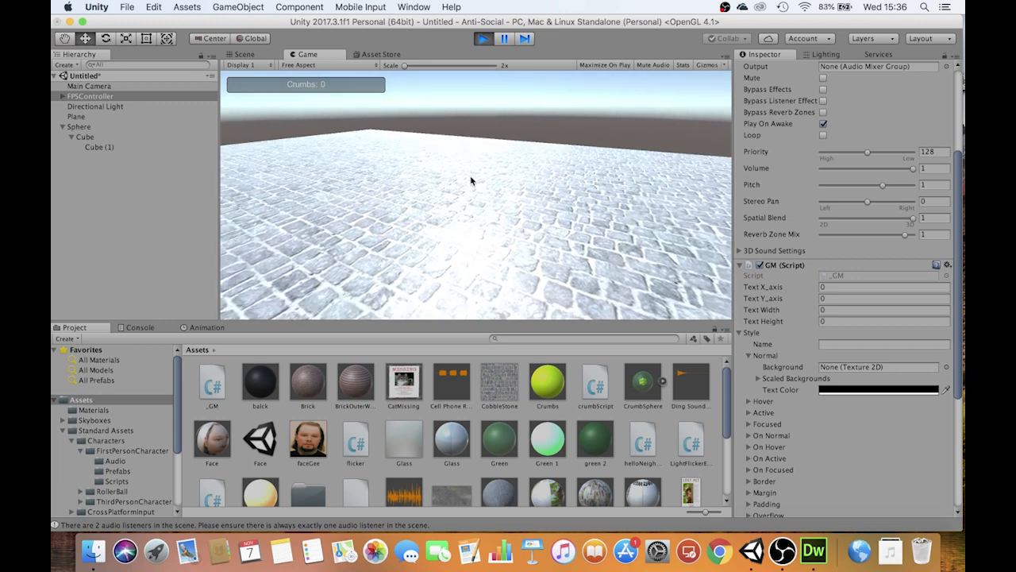
# Stop play mode and move the FPSController to Y 1, Z -6.31, away from the crumb sphere
pyautogui.click(245, 54)
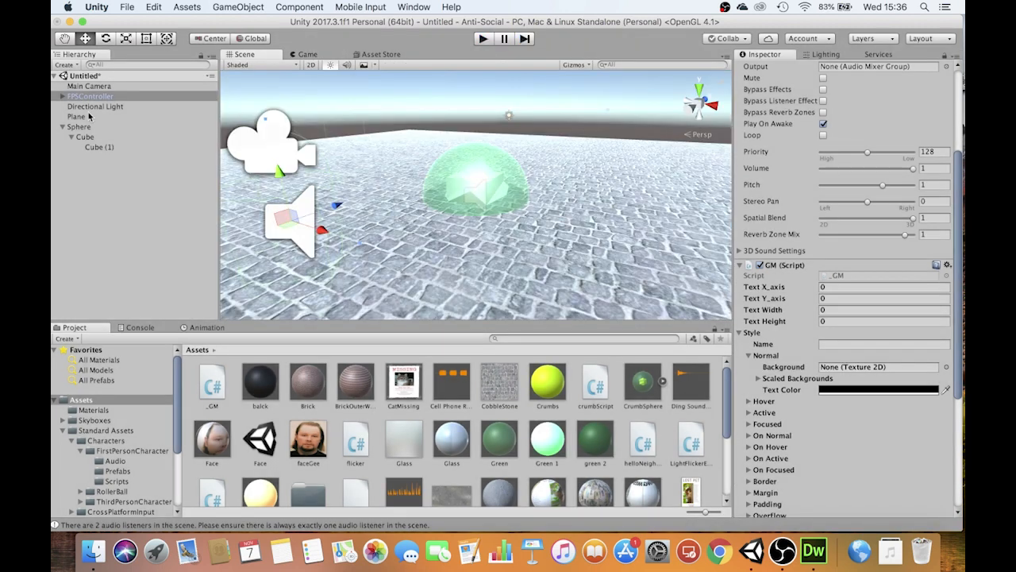
pyautogui.click(76, 116)
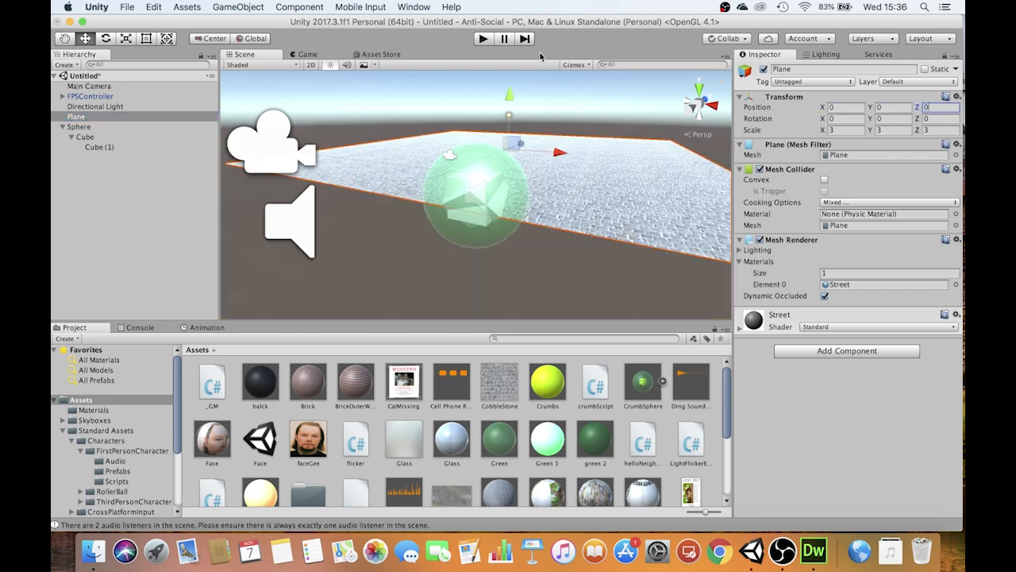
pyautogui.click(90, 96)
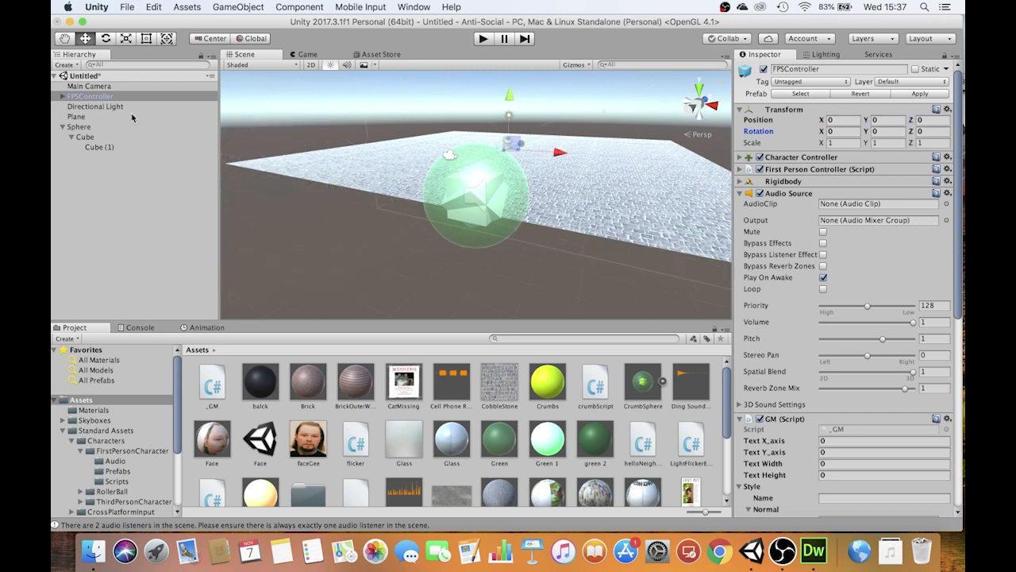
pyautogui.click(79, 127)
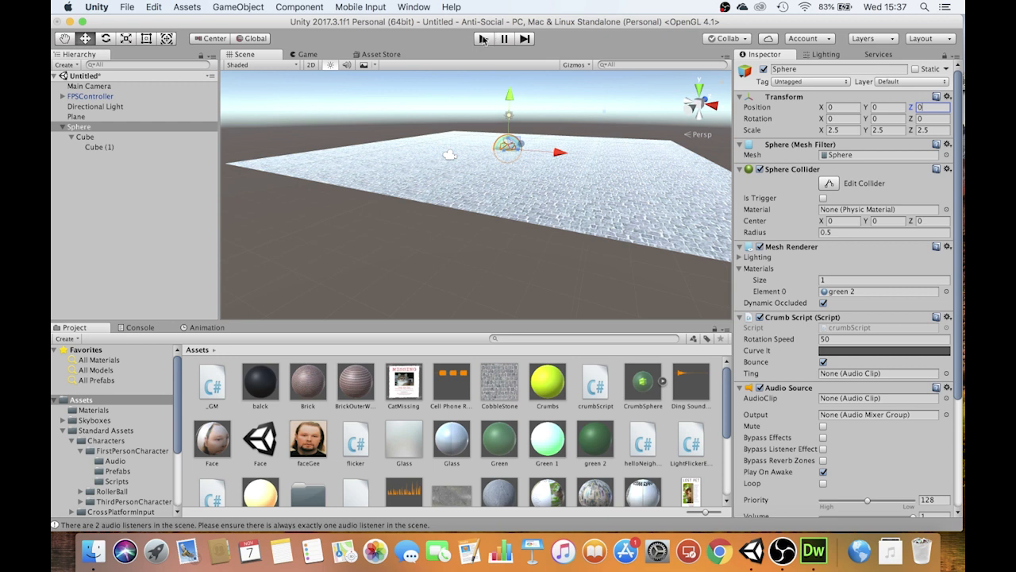
pyautogui.click(89, 95)
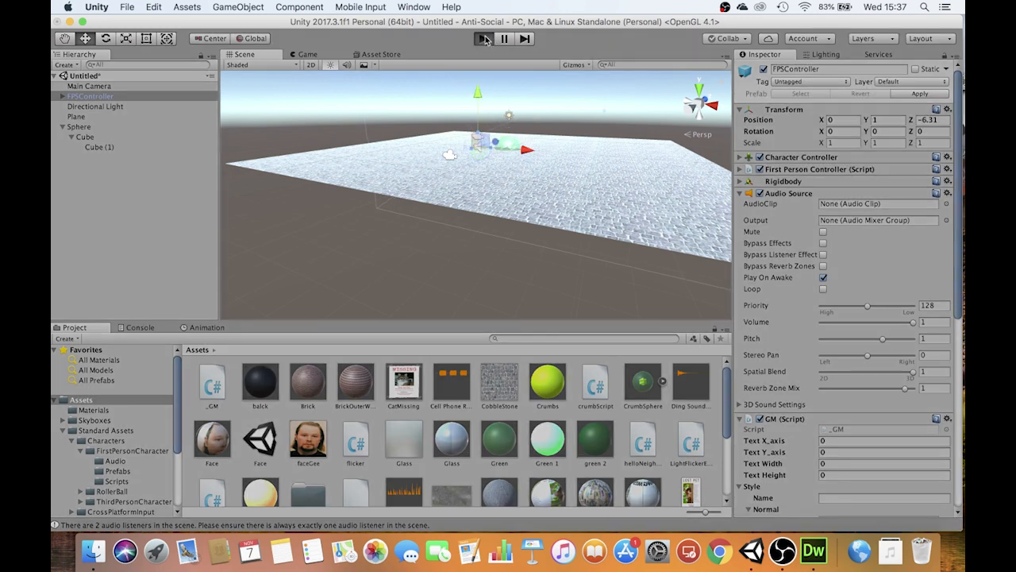
pyautogui.click(482, 39)
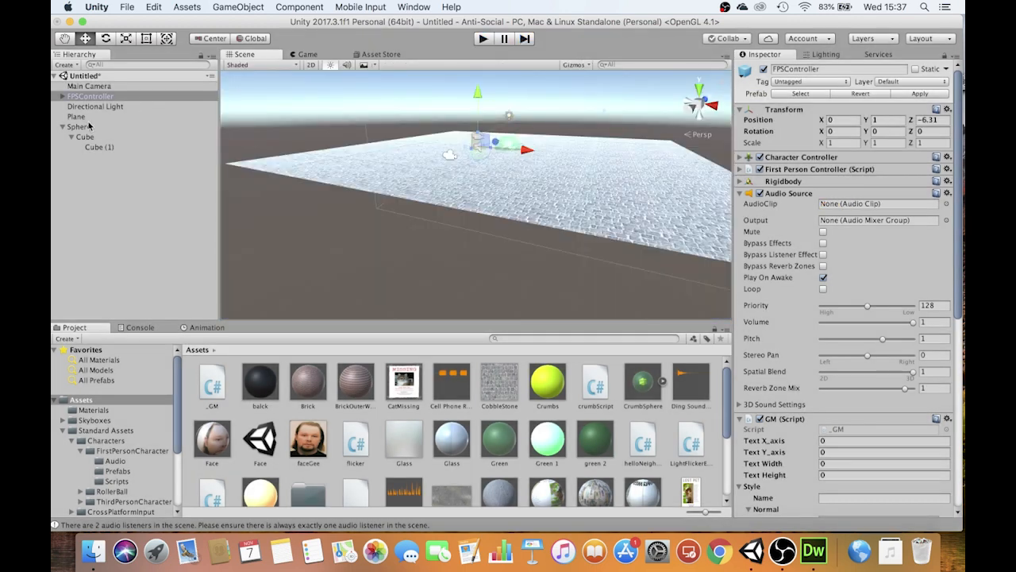
# Set the Sphere's Crumb Script curve to the smooth ease-in-out preset after trying flat, ease-in and linear
pyautogui.click(79, 127)
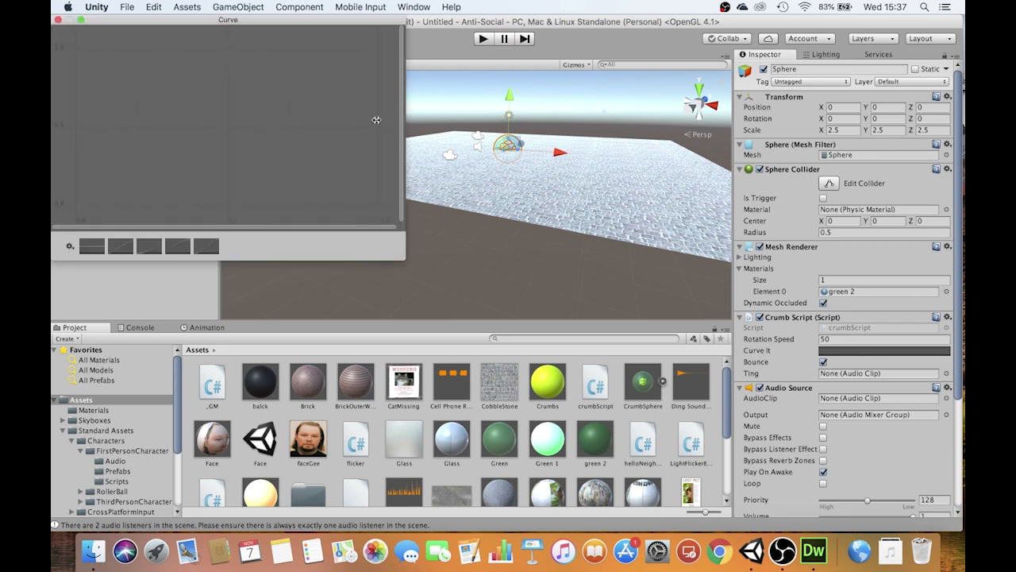
pyautogui.moveTo(200, 226)
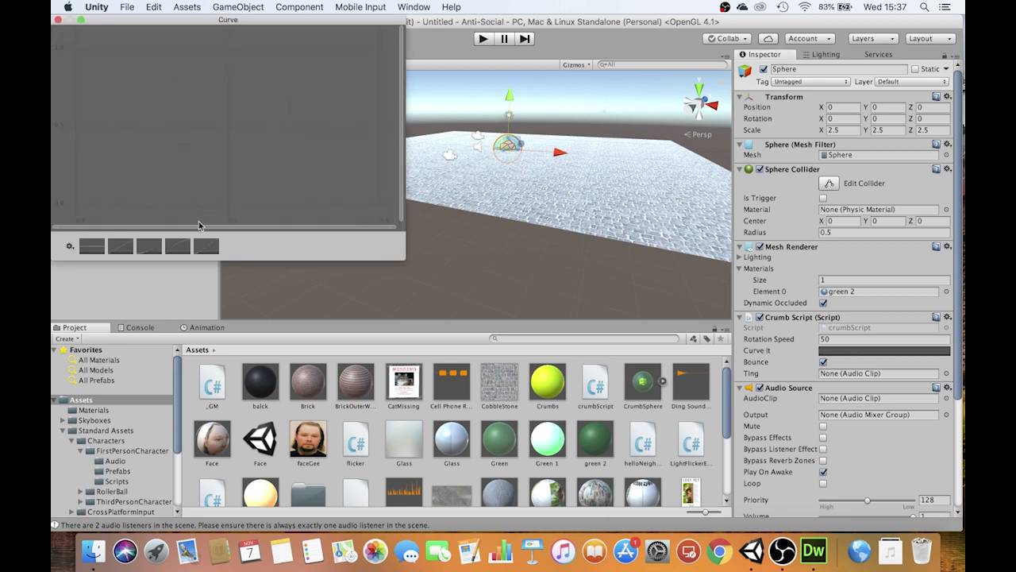
pyautogui.click(120, 246)
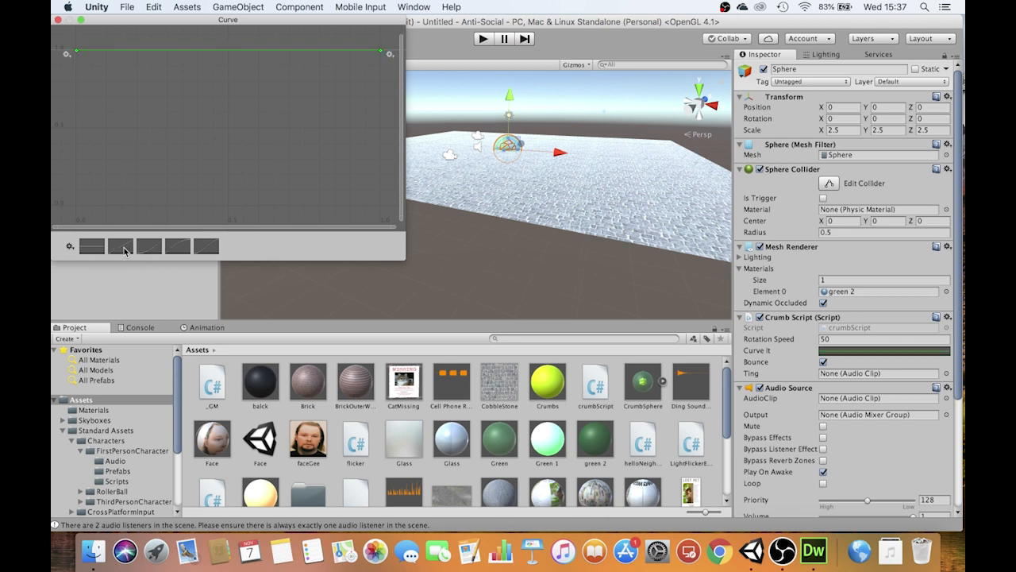
pyautogui.click(121, 245)
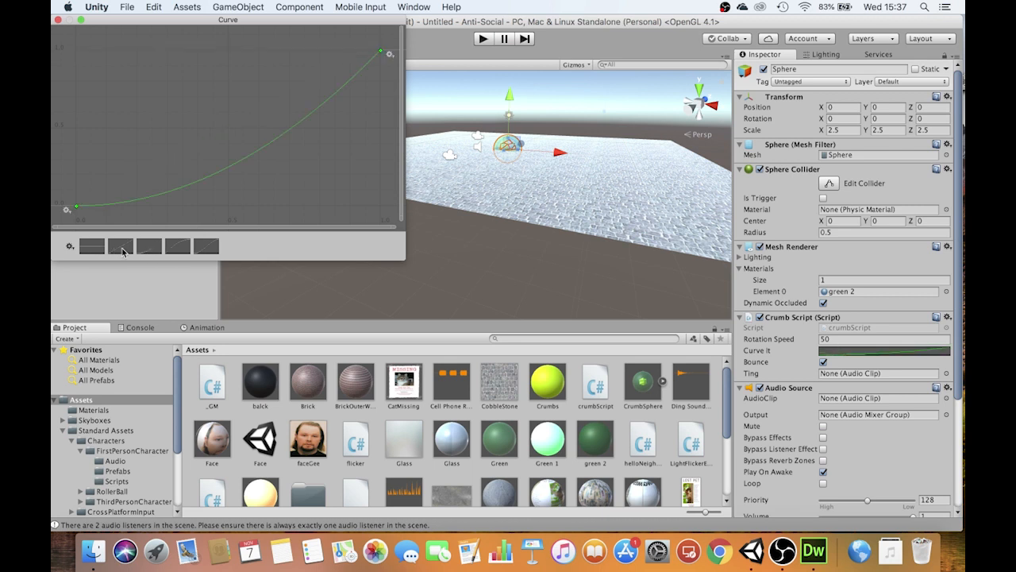
pyautogui.click(121, 244)
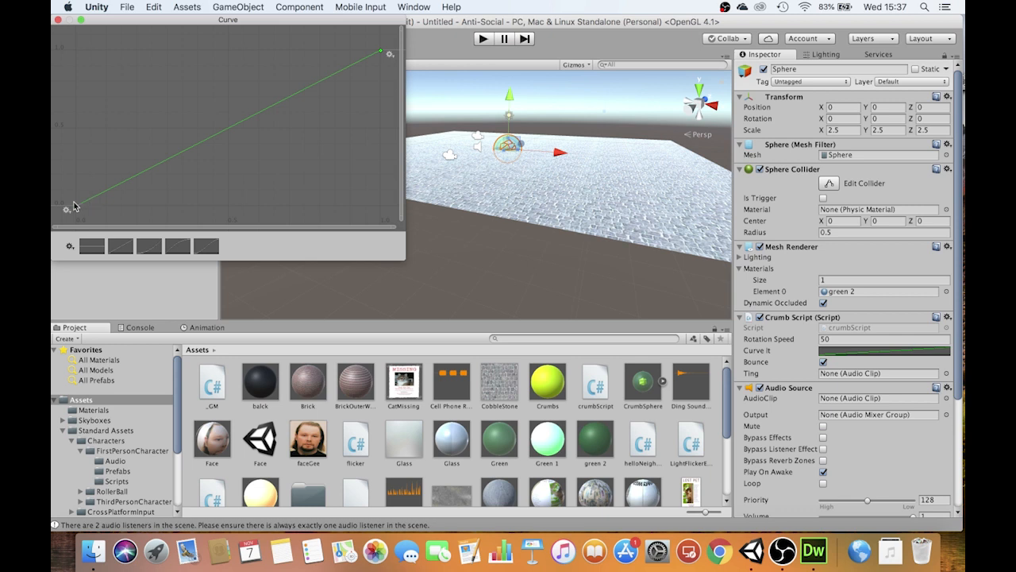
pyautogui.moveTo(86, 207)
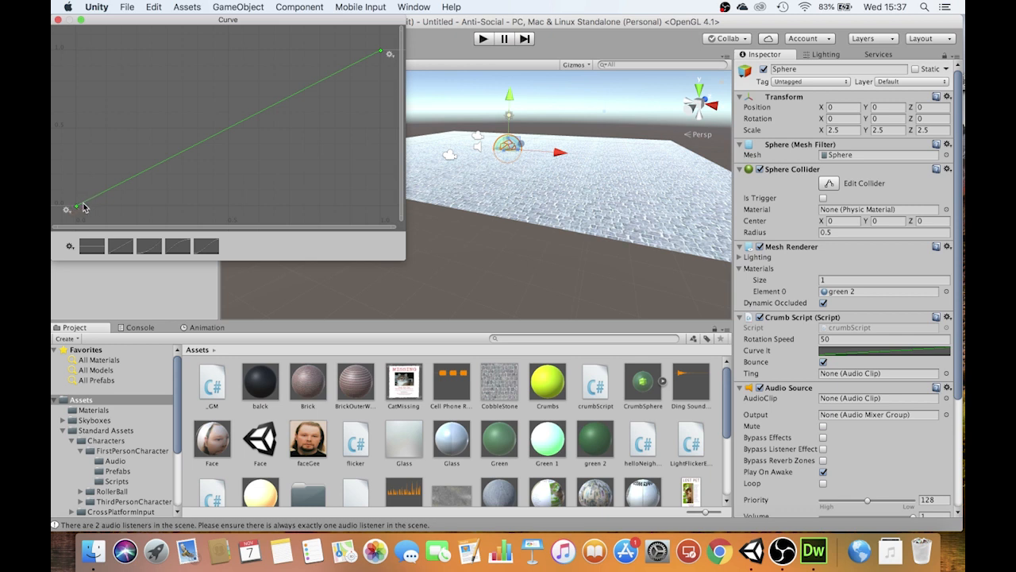
pyautogui.moveTo(189, 222)
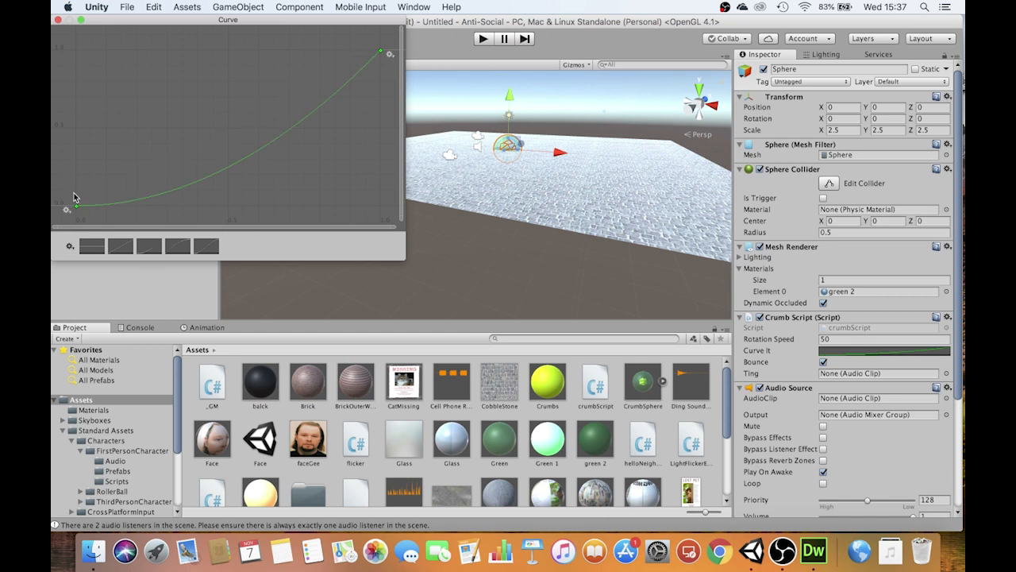
pyautogui.moveTo(400, 64)
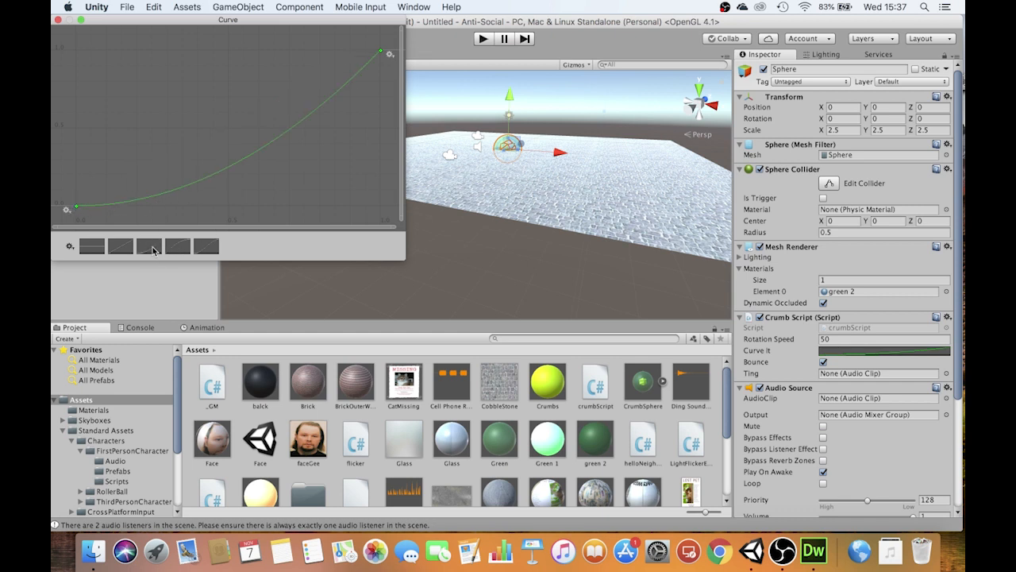
pyautogui.click(207, 246)
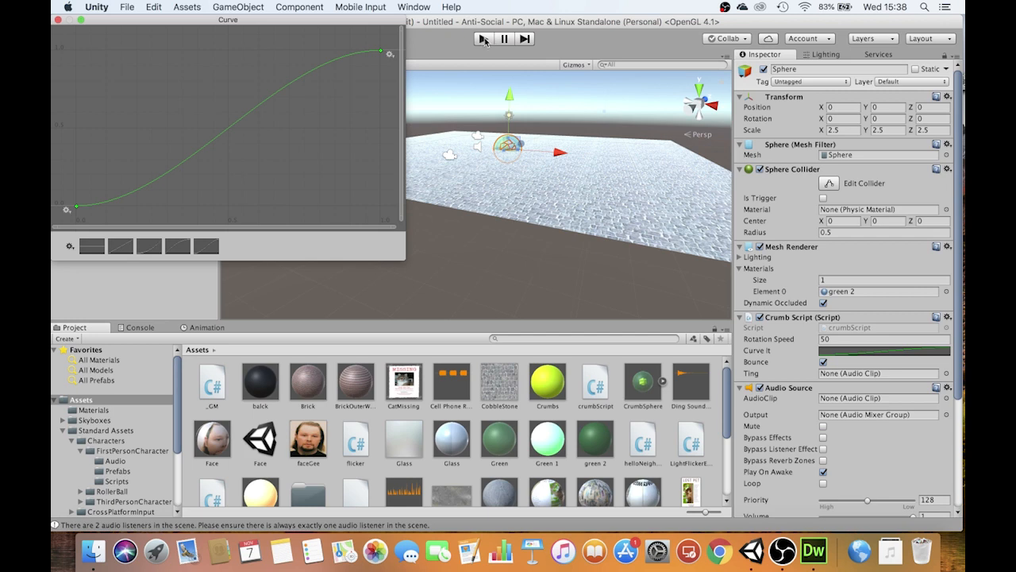
pyautogui.click(483, 38)
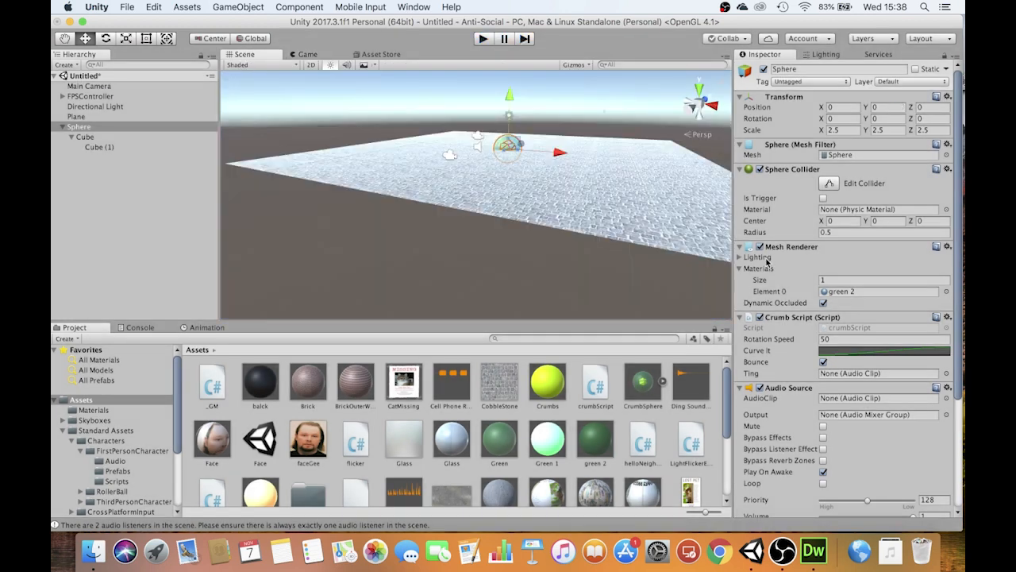
# Set the bounce curve's end wrap mode to Ping Pong so it repeats back and forth
pyautogui.click(881, 351)
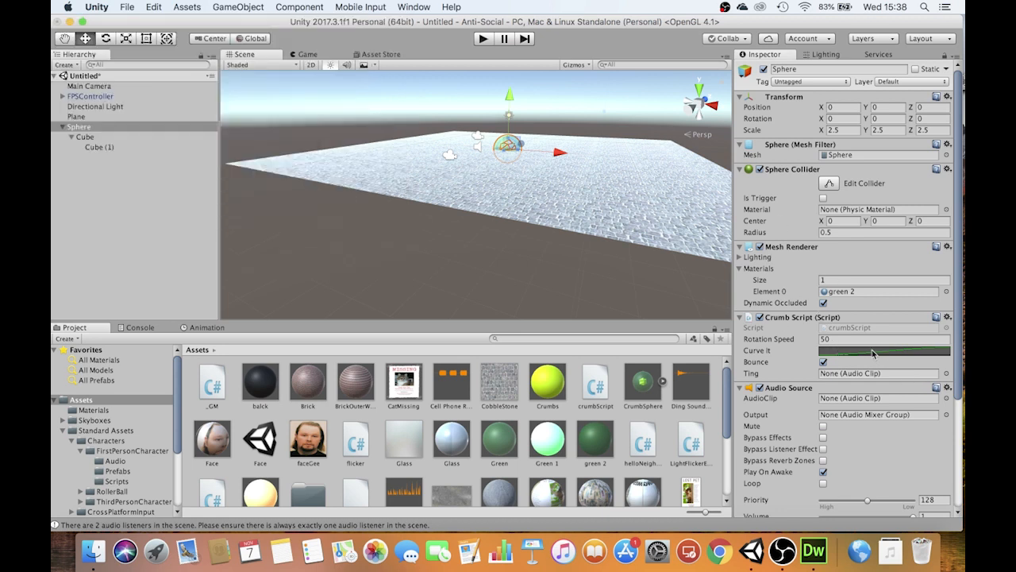
pyautogui.click(883, 351)
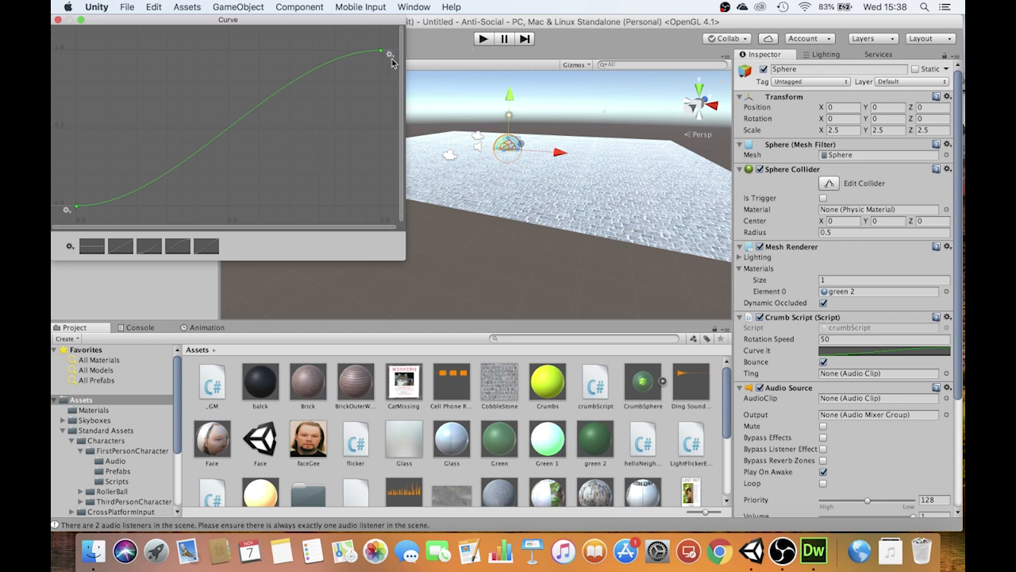
pyautogui.click(390, 54)
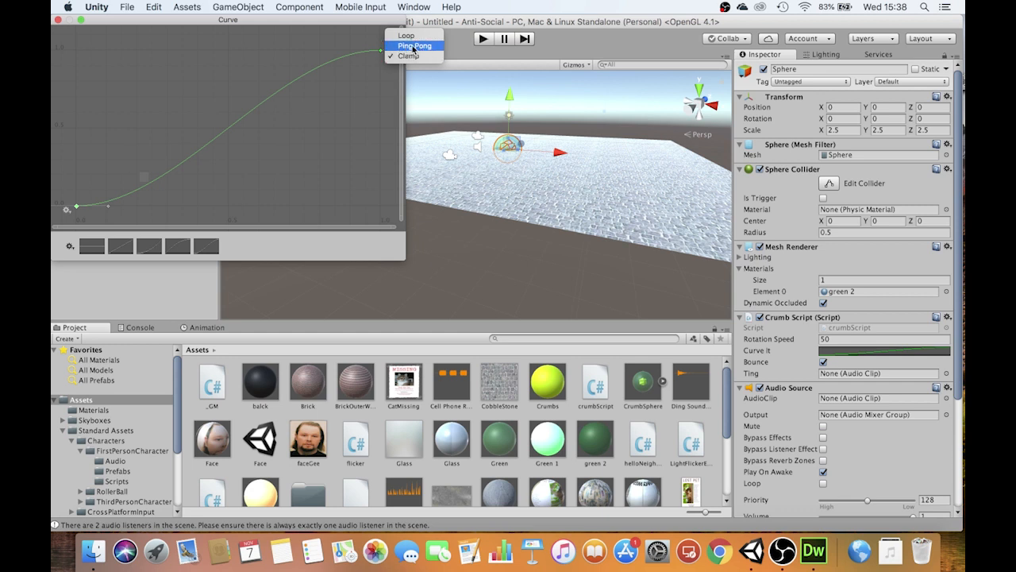
pyautogui.click(413, 45)
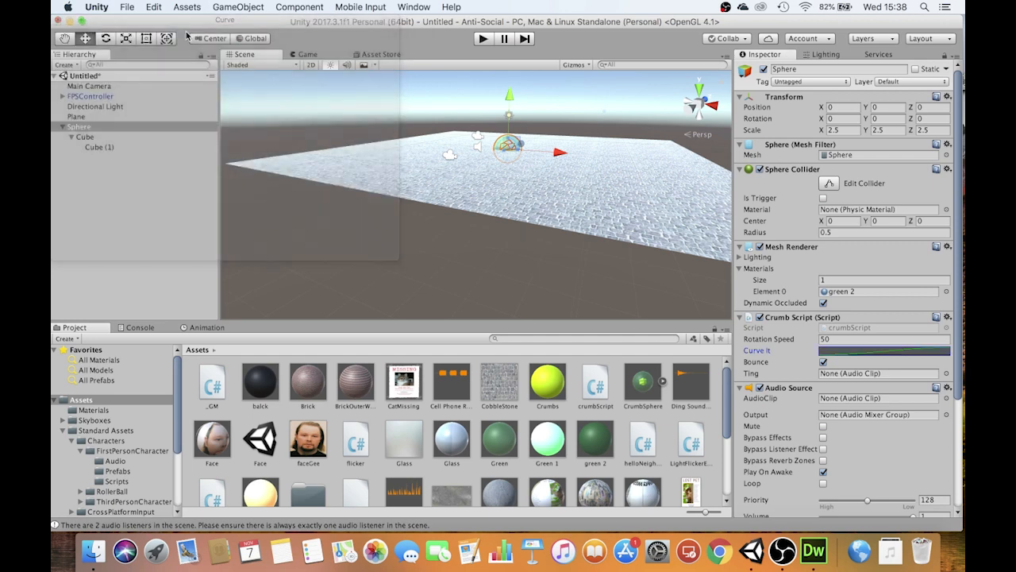
pyautogui.click(483, 38)
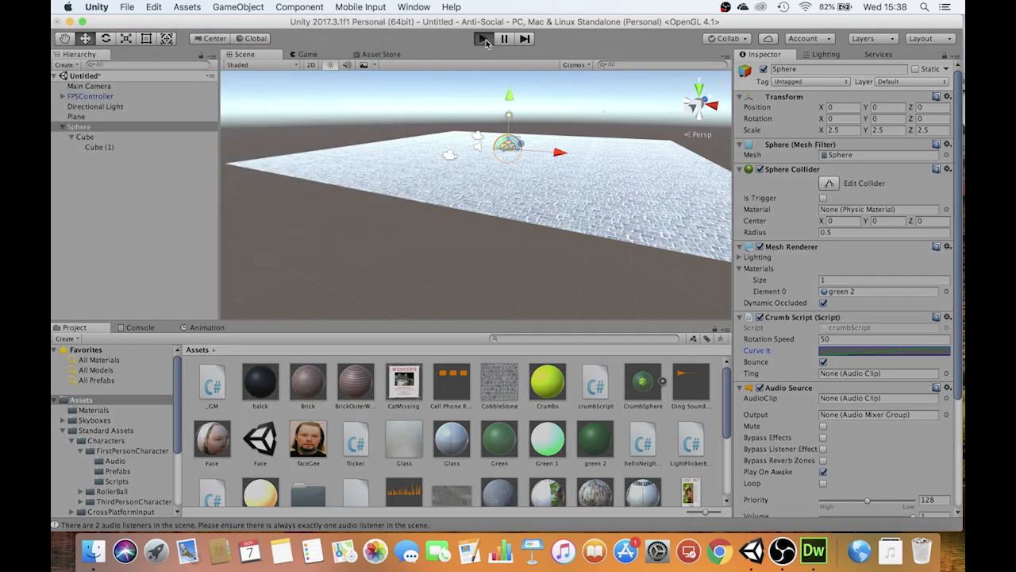
pyautogui.click(482, 39)
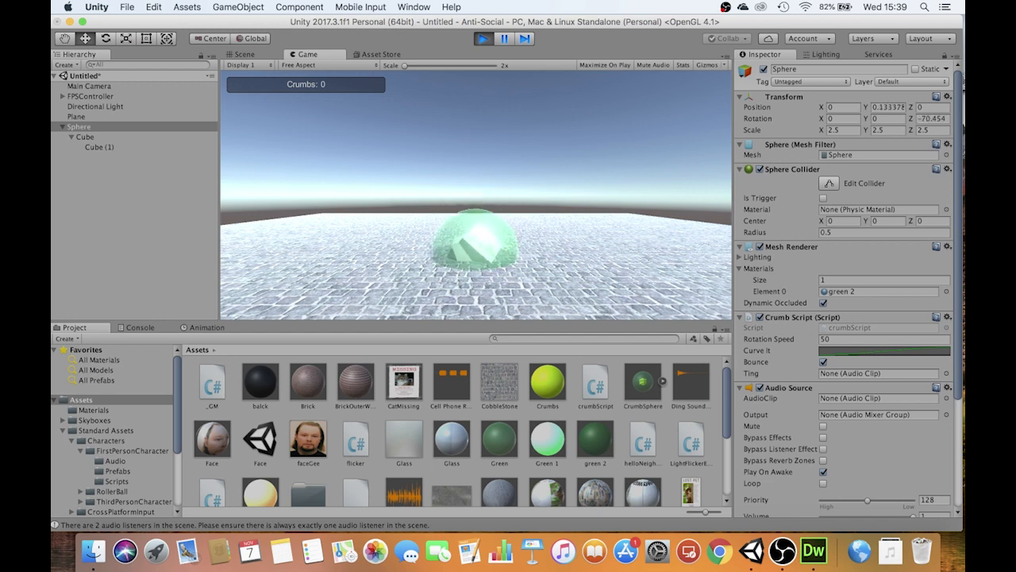
pyautogui.click(483, 38)
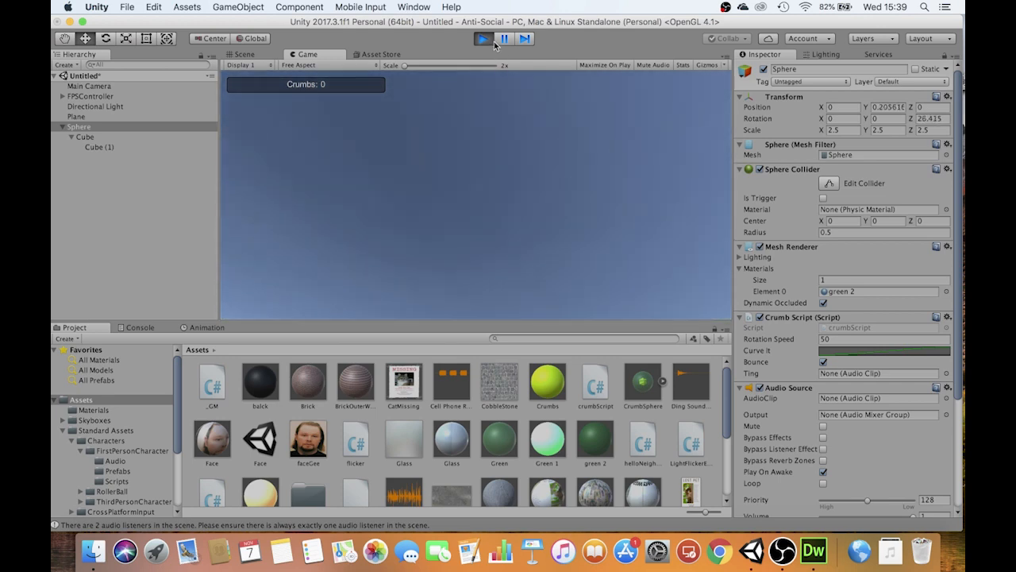
pyautogui.click(482, 38)
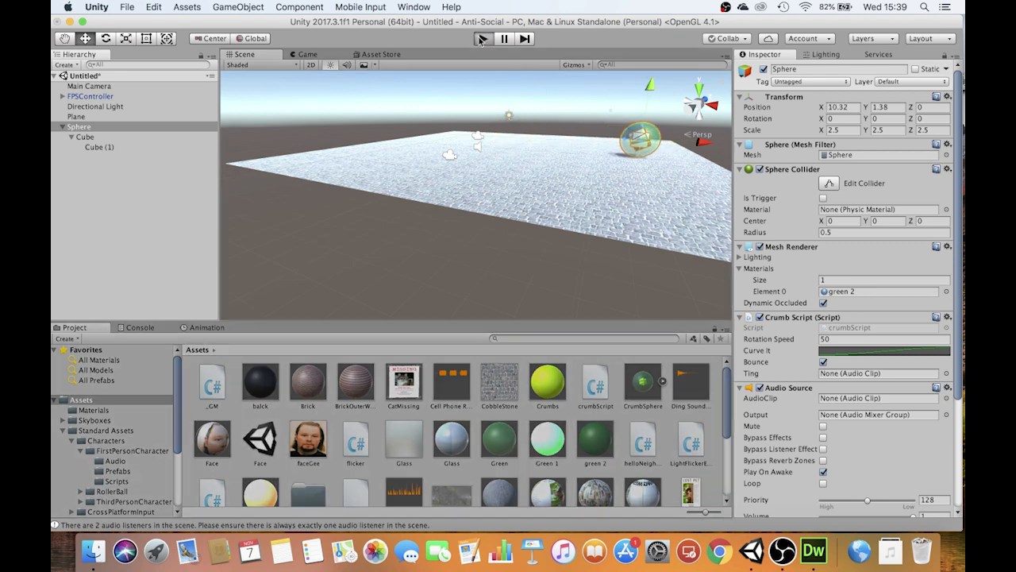
pyautogui.click(483, 38)
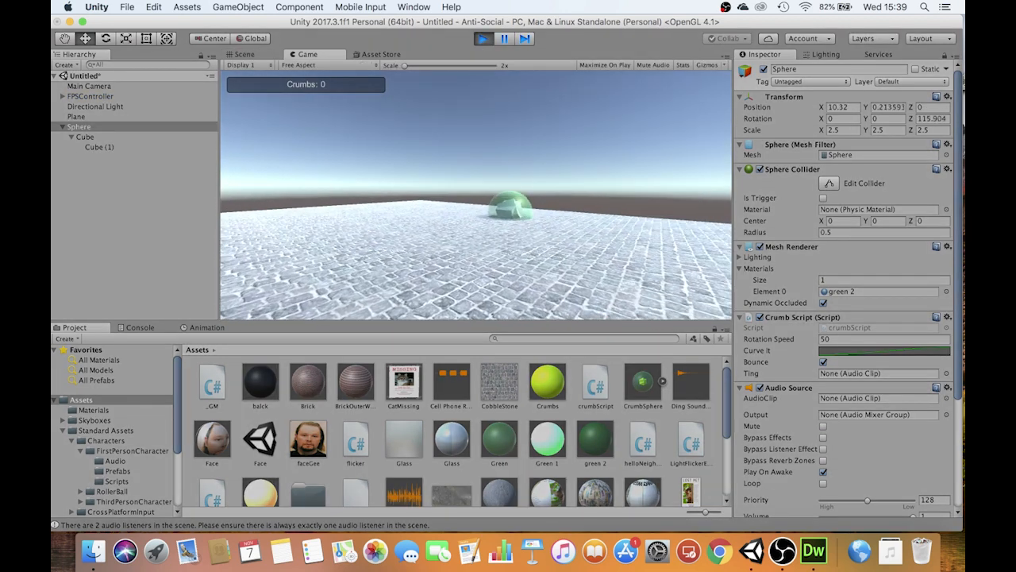
pyautogui.click(593, 381)
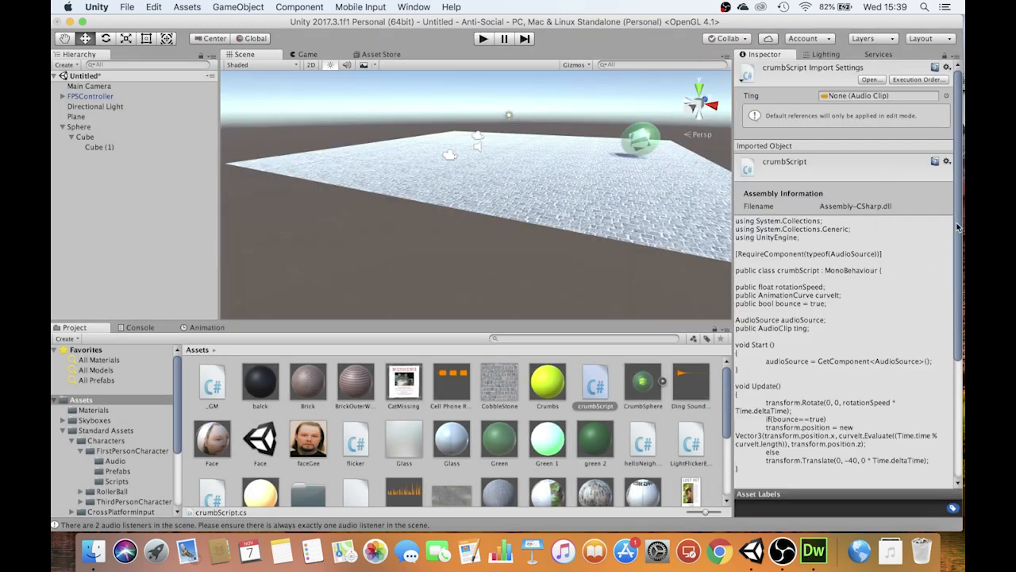
# Scroll the crumbScript preview to its OnTriggerEnter and destroy routines, then reselect the Sphere
pyautogui.scroll(-3)
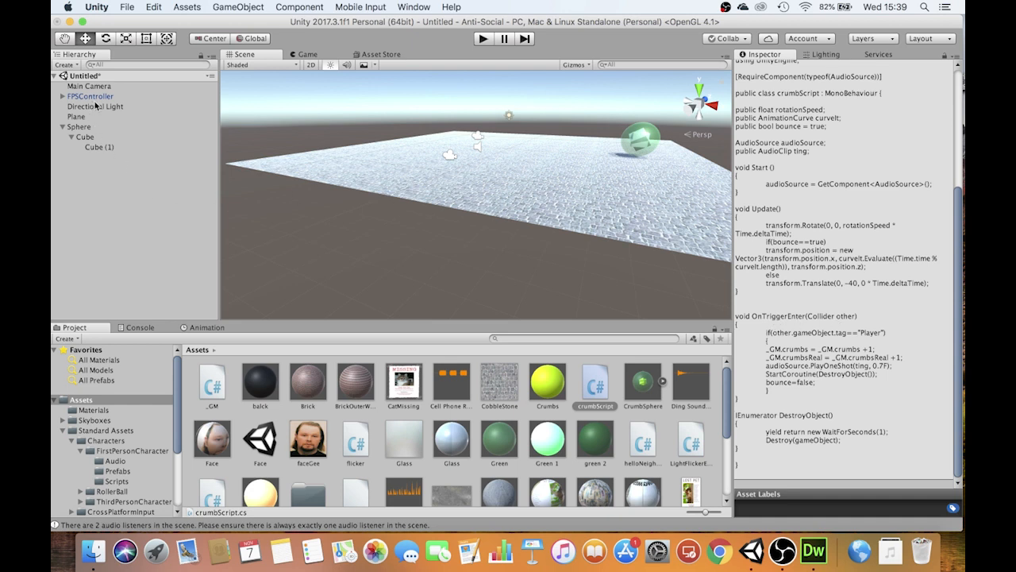
pyautogui.moveTo(632, 141)
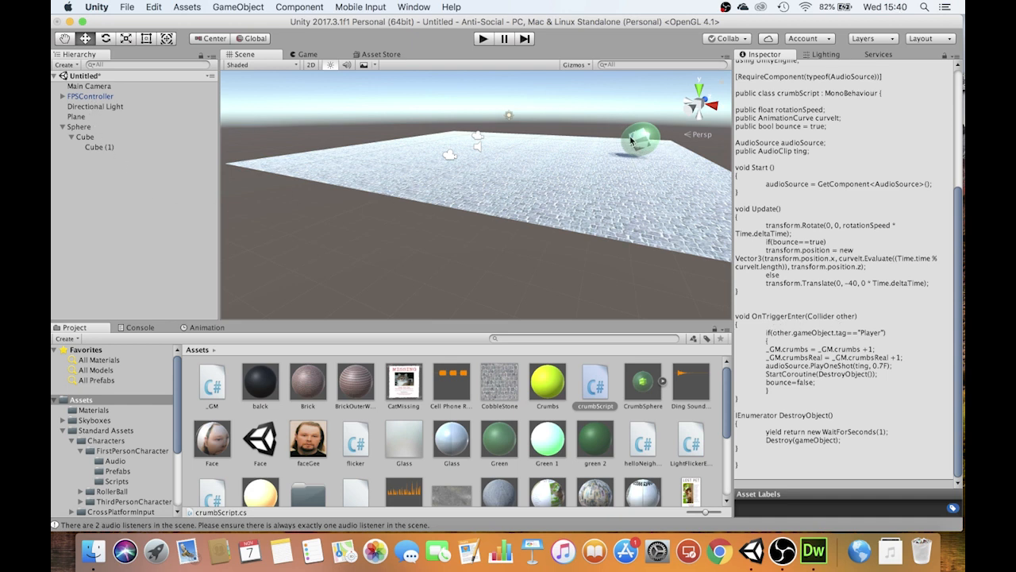
pyautogui.click(79, 127)
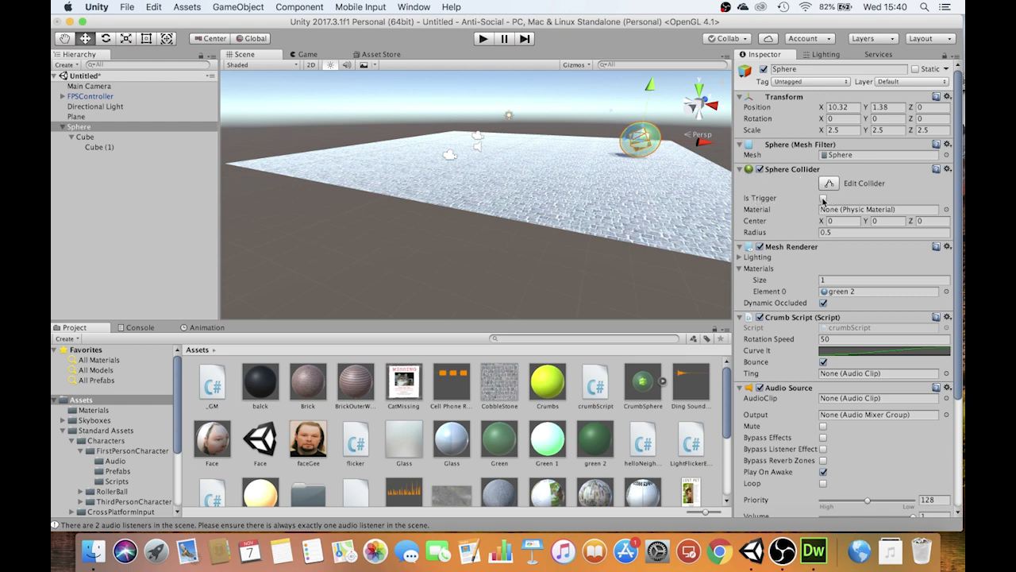
# Enable Is Trigger on the Sphere Collider and bring the Audio Source into view
pyautogui.click(822, 197)
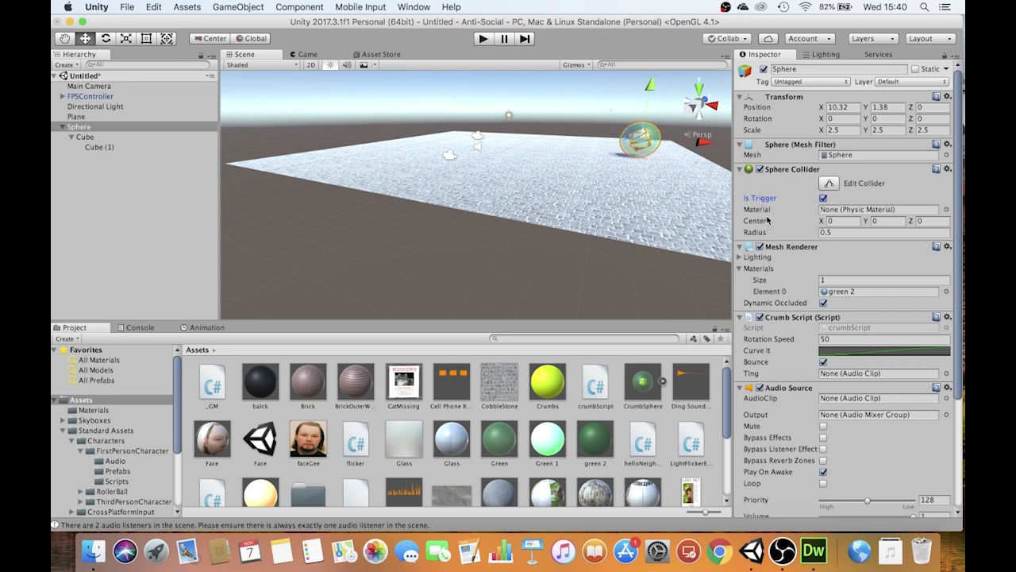
pyautogui.scroll(-3)
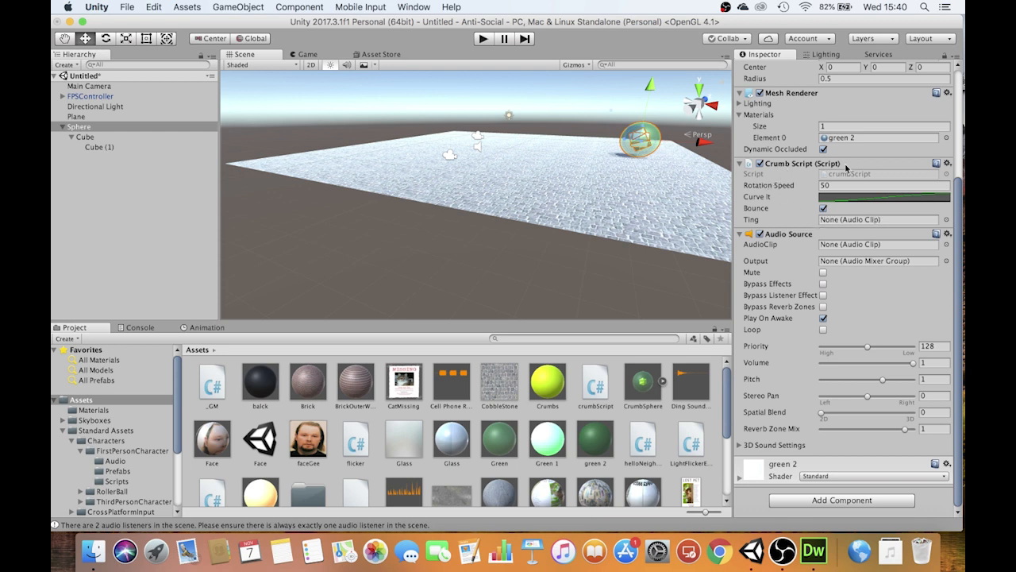
pyautogui.moveTo(879, 248)
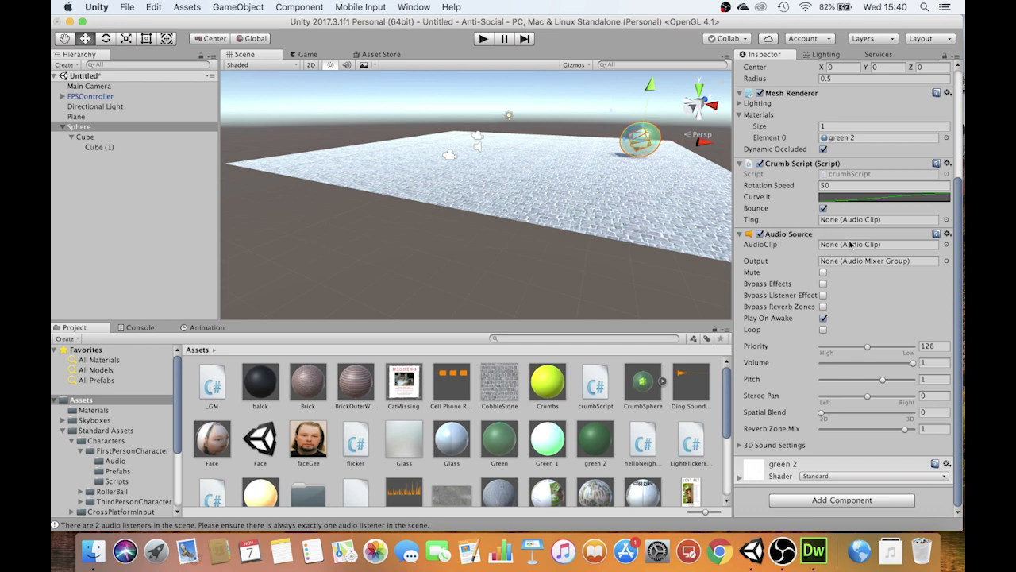
pyautogui.moveTo(700, 389)
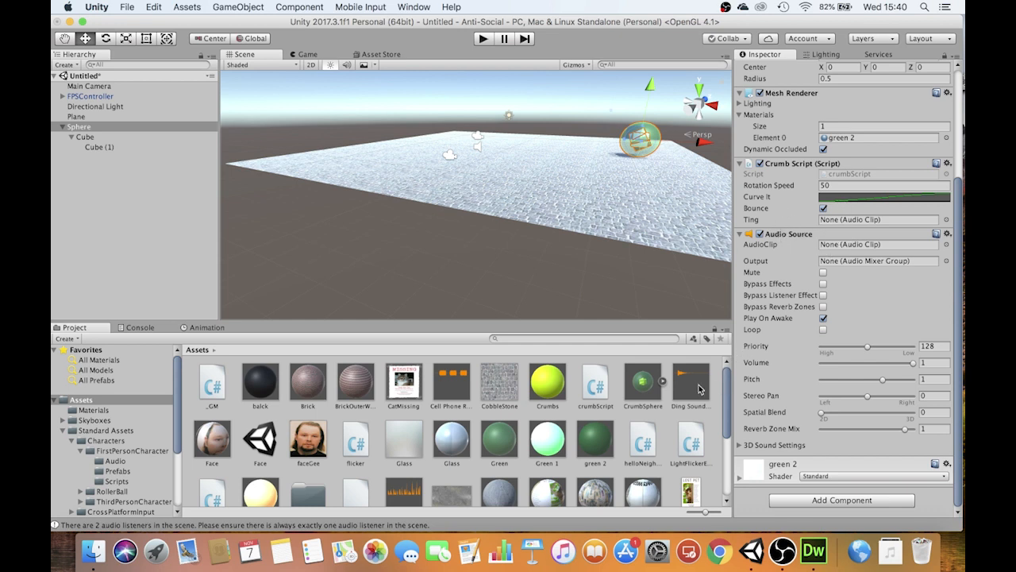
# Assign the Ding Sound Effect as the sphere's script ding sound and AudioClip, then start a test run
pyautogui.click(689, 383)
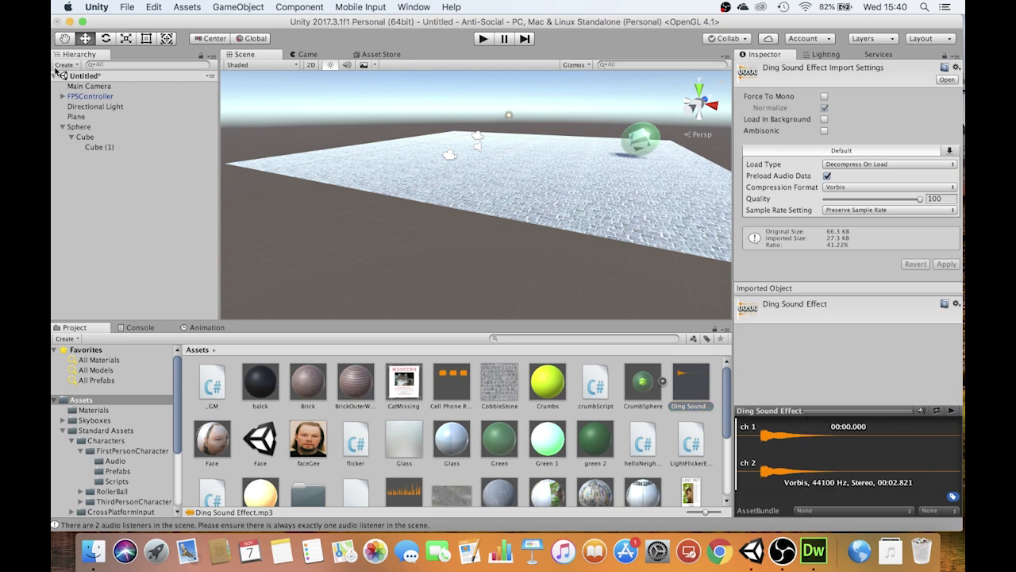
pyautogui.click(79, 127)
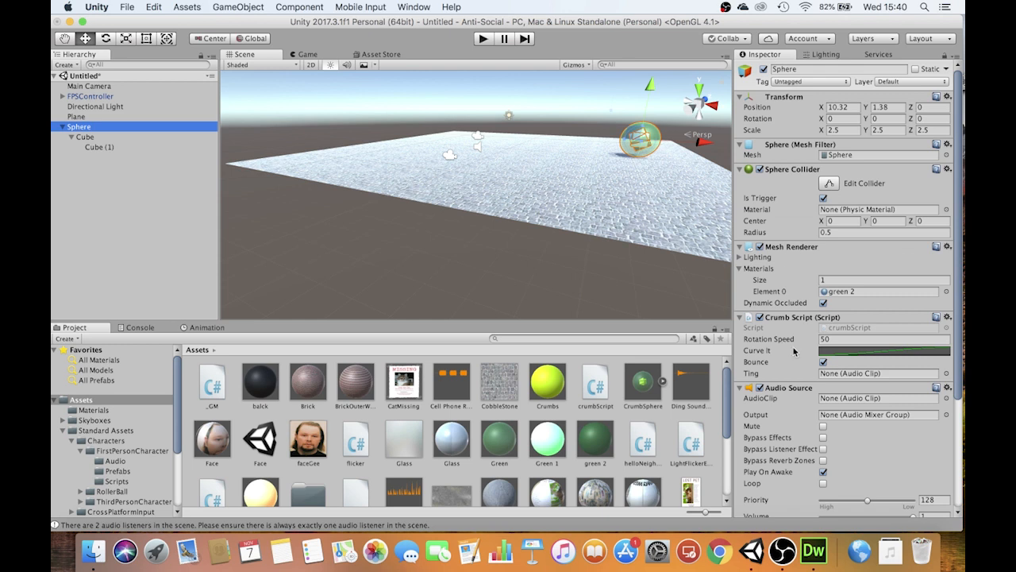
pyautogui.moveTo(788, 399)
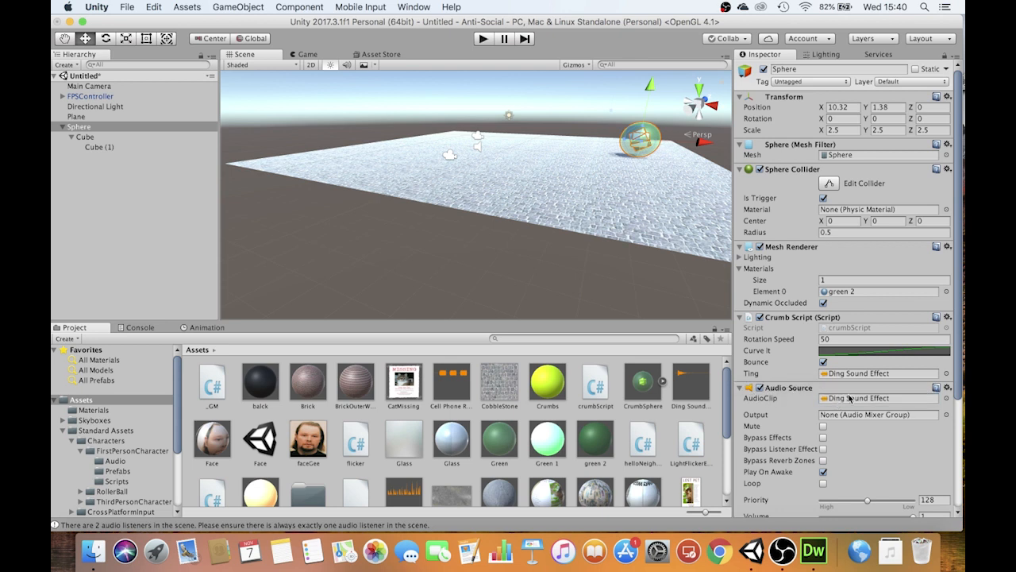
pyautogui.moveTo(838, 383)
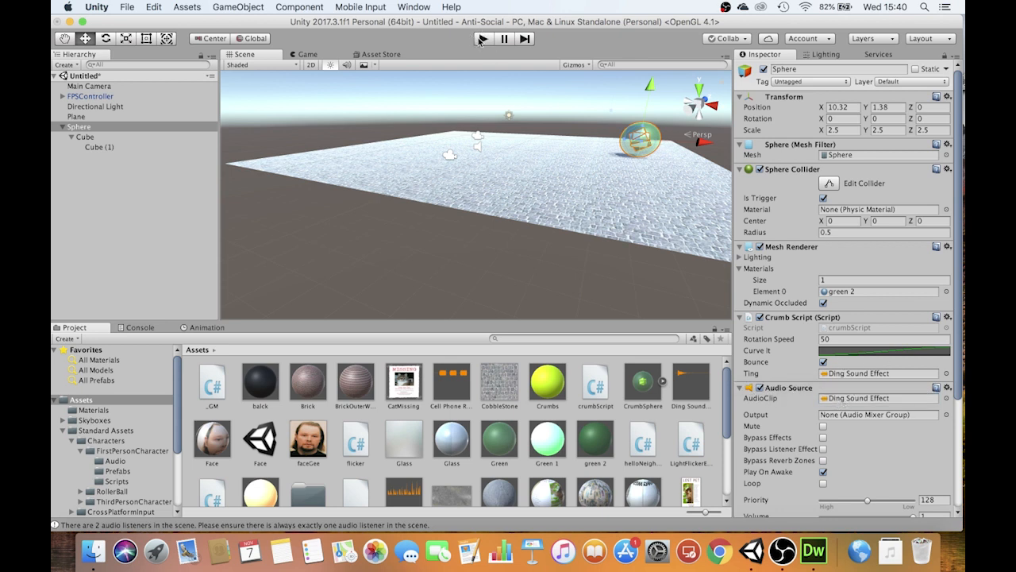
pyautogui.click(483, 38)
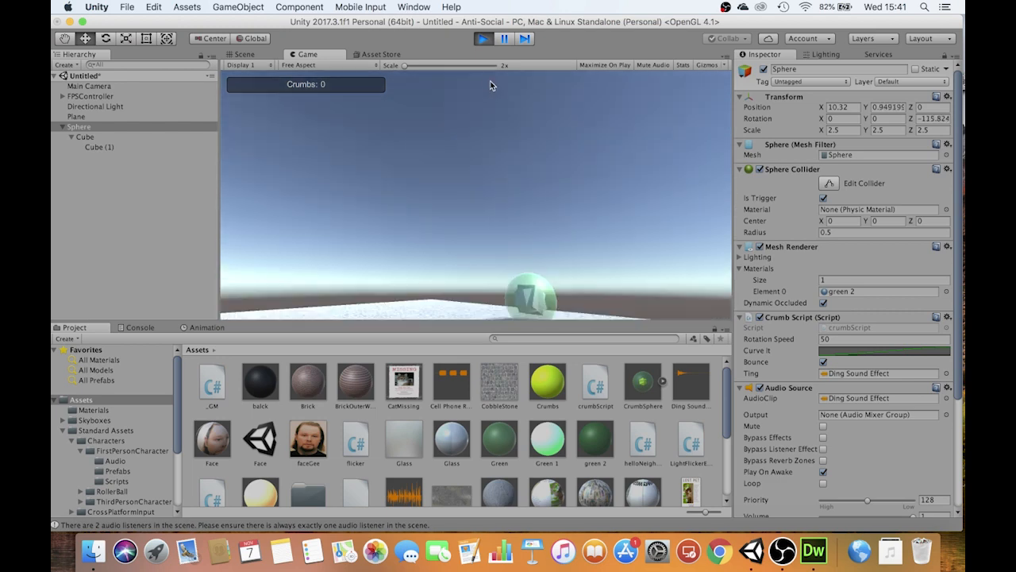
# Switch off Play On Awake on the sphere's Audio Source and rerun the scene to test
pyautogui.click(244, 54)
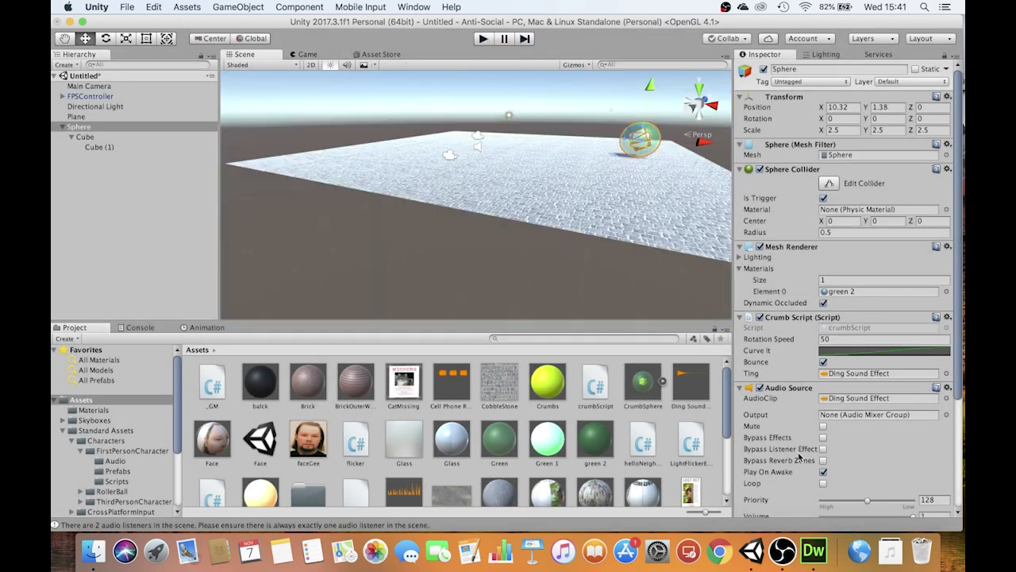
pyautogui.click(823, 472)
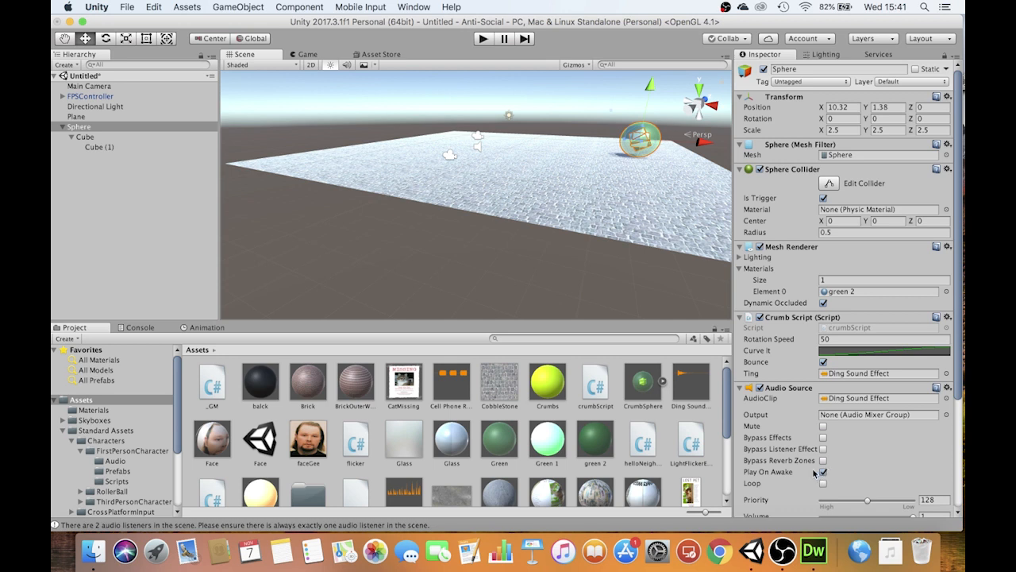
pyautogui.click(822, 471)
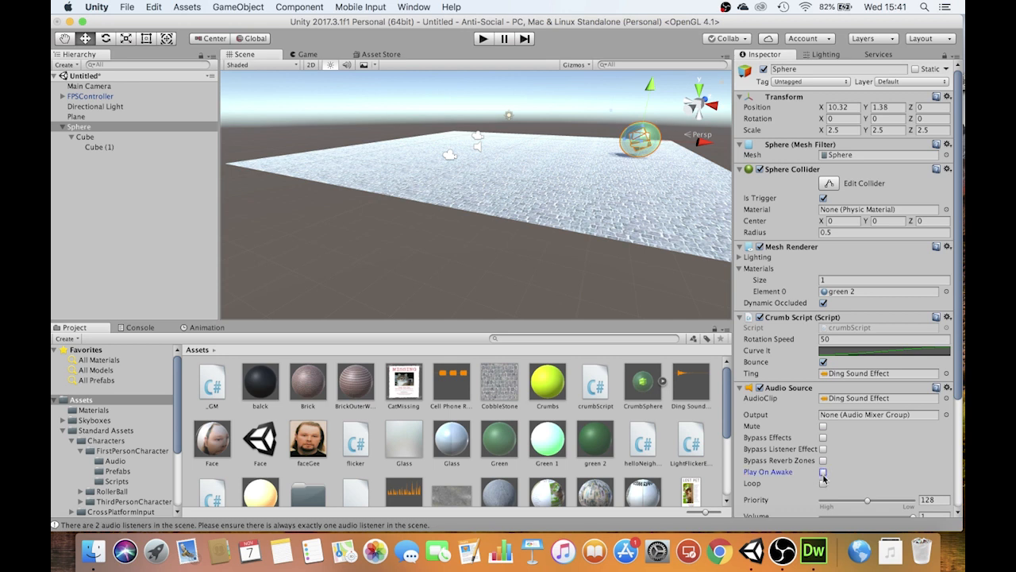
pyautogui.moveTo(483, 48)
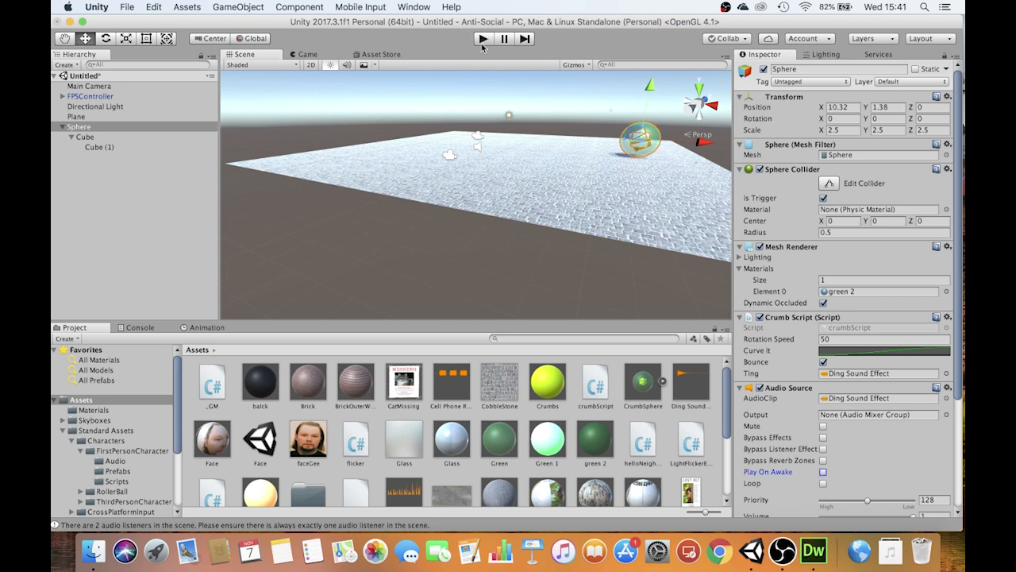
pyautogui.click(482, 38)
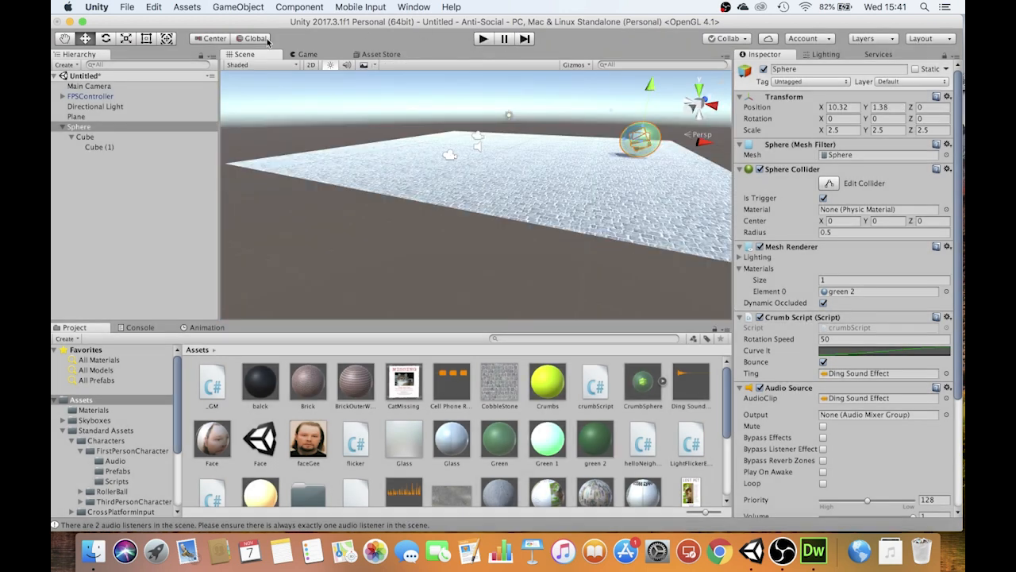
# Review crumbScript's Player-tag OnTriggerEnter code, then select the FPSController
pyautogui.click(593, 381)
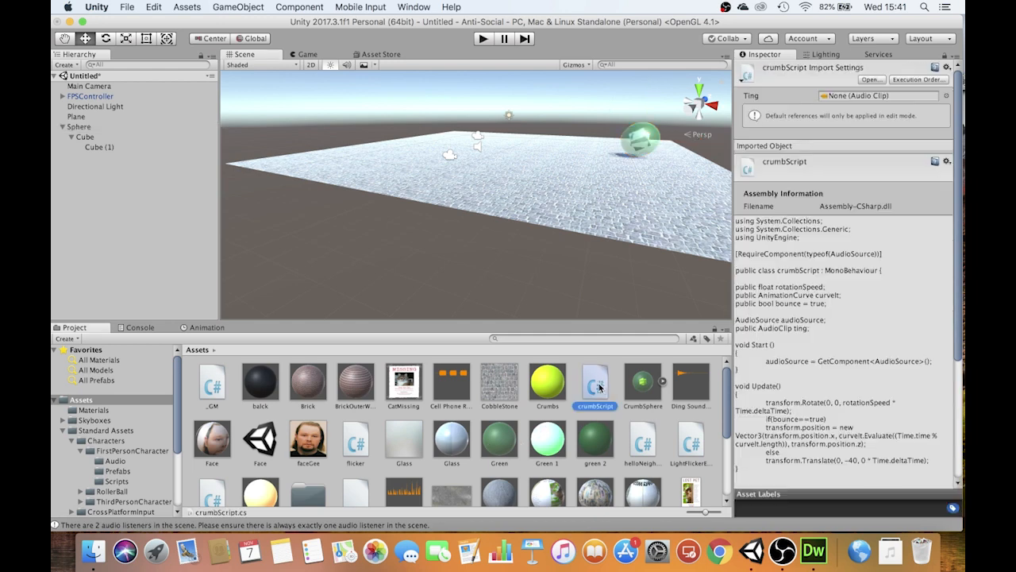
pyautogui.scroll(-3)
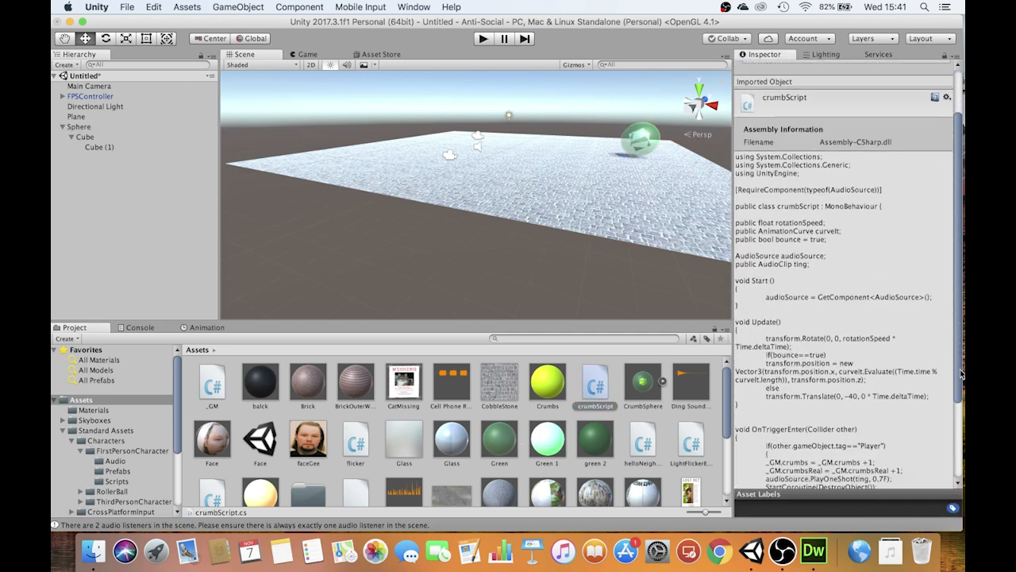
pyautogui.scroll(-3)
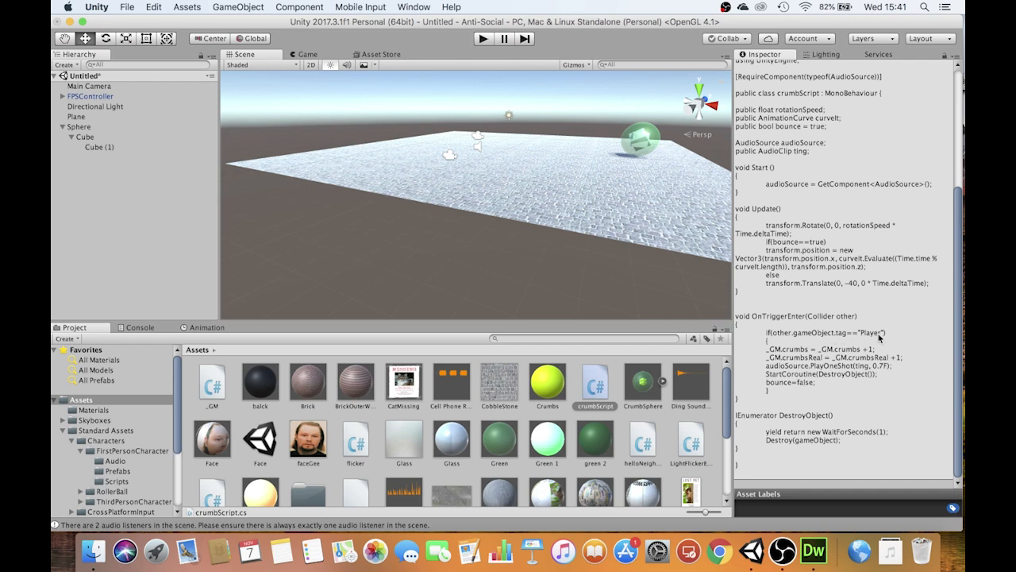
pyautogui.click(89, 97)
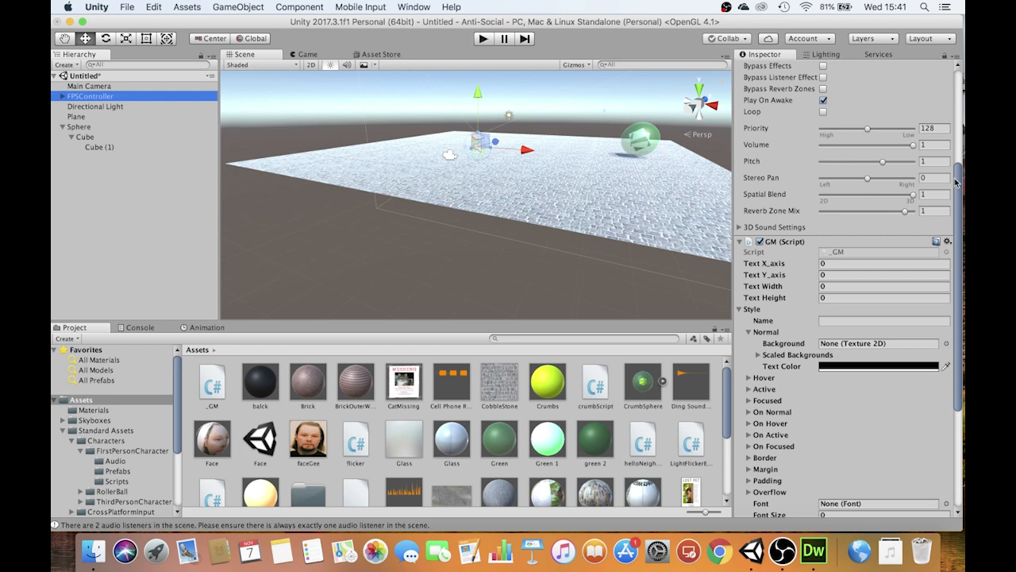
# Set the FPSController's Tag to Player
pyautogui.click(91, 95)
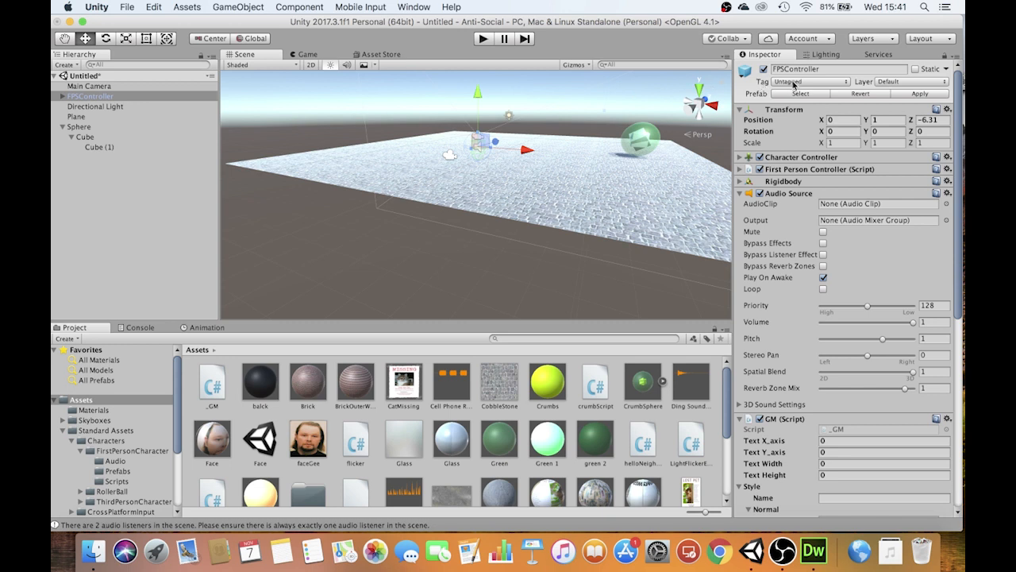
pyautogui.click(809, 81)
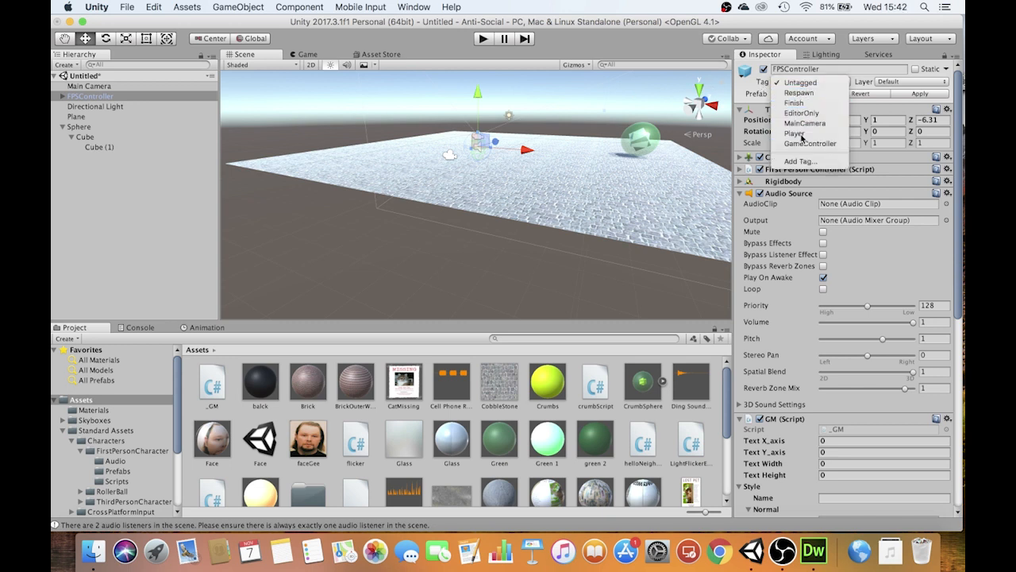
pyautogui.click(794, 133)
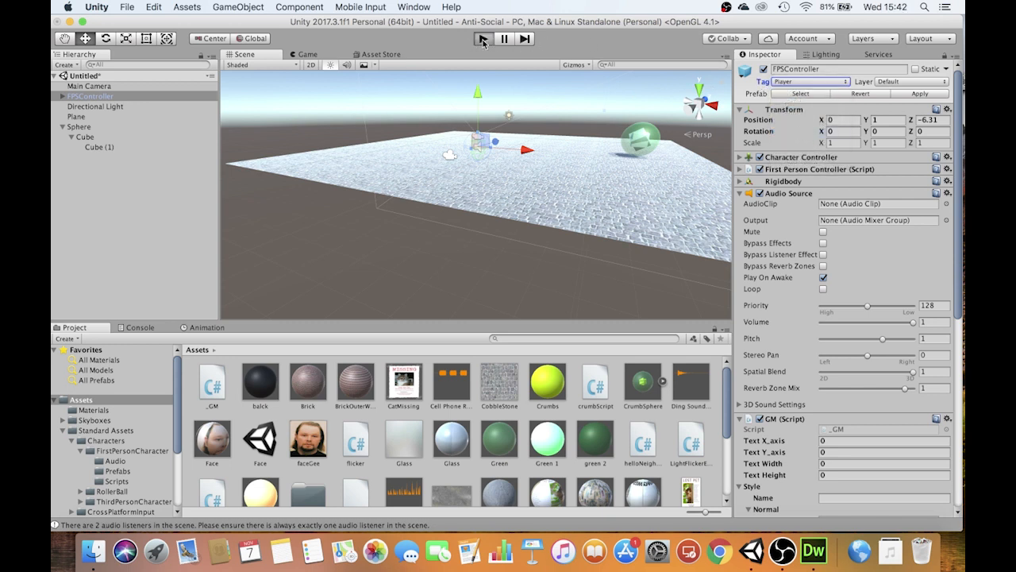
# Play the scene and walk into the sphere so the counter reads Crumbs: 1
pyautogui.click(483, 38)
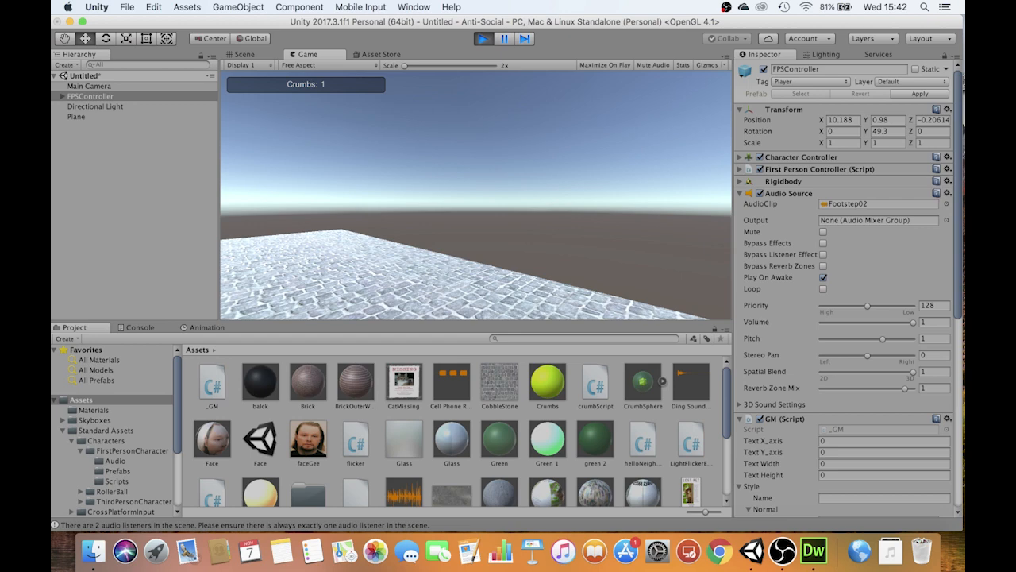
pyautogui.moveTo(477, 177)
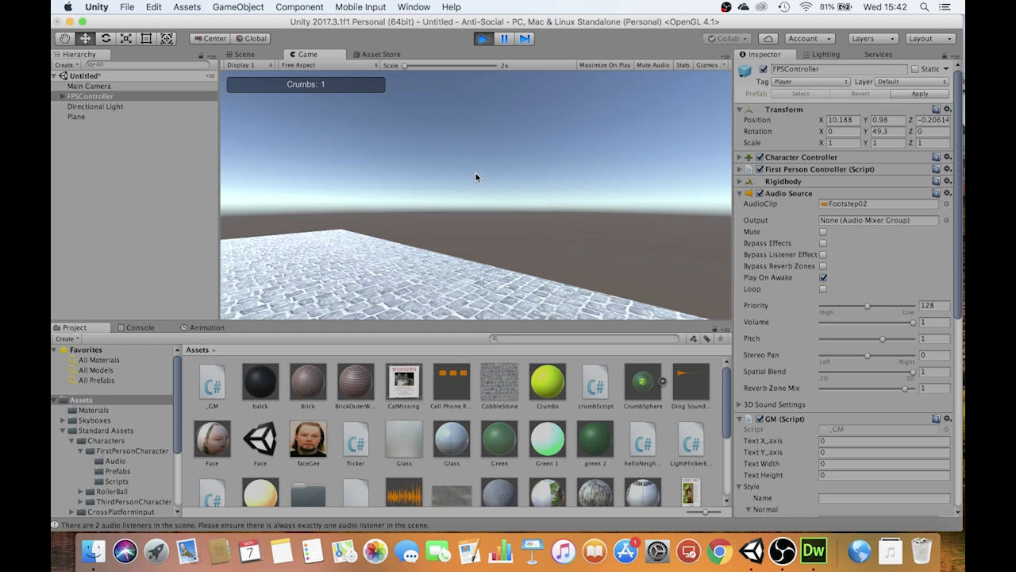